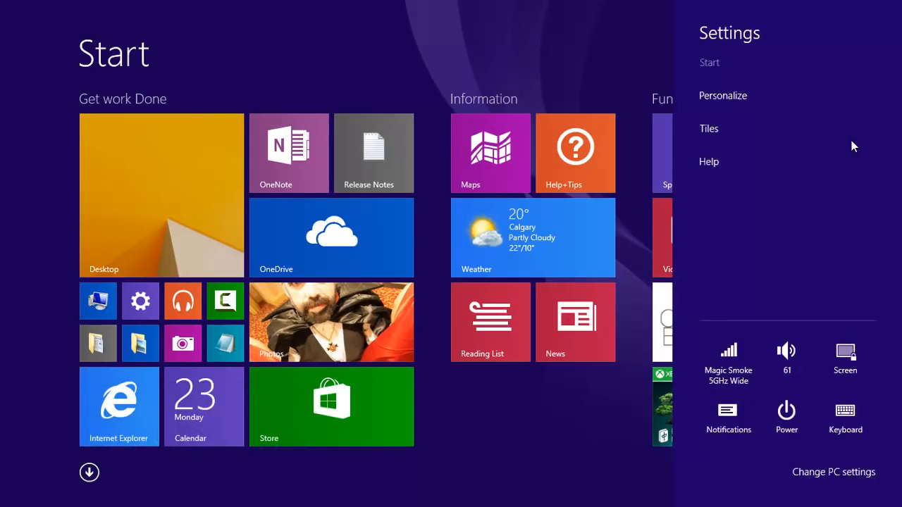
# Step: Open the full PC settings from the Settings charm to view Accounts > Your account
pyautogui.click(834, 472)
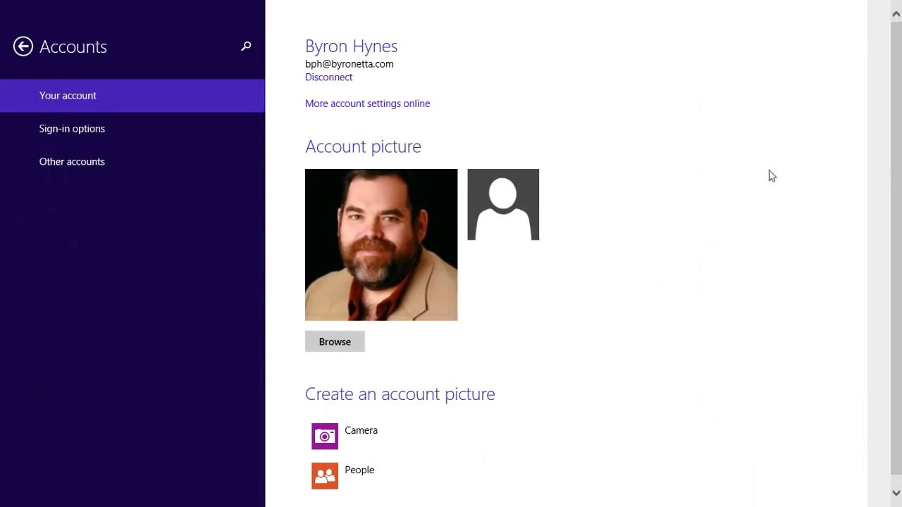
pyautogui.moveTo(366, 88)
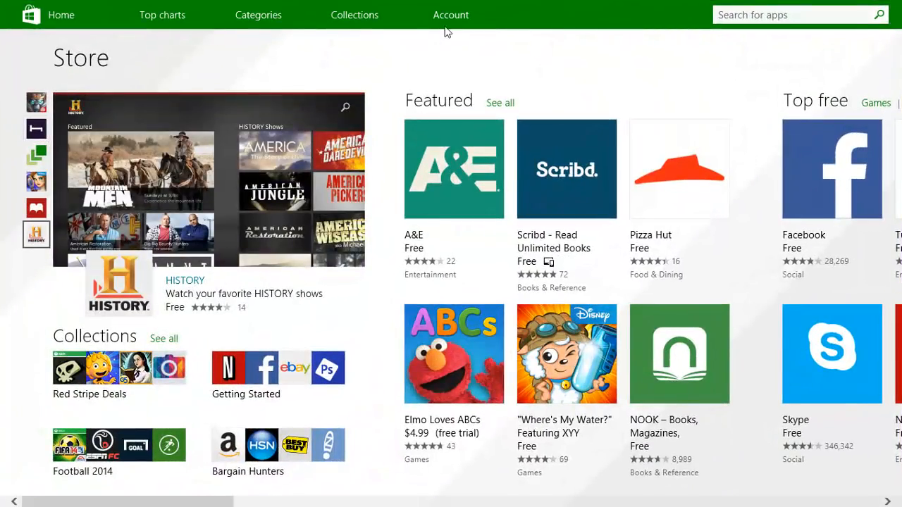
pyautogui.moveTo(450, 14)
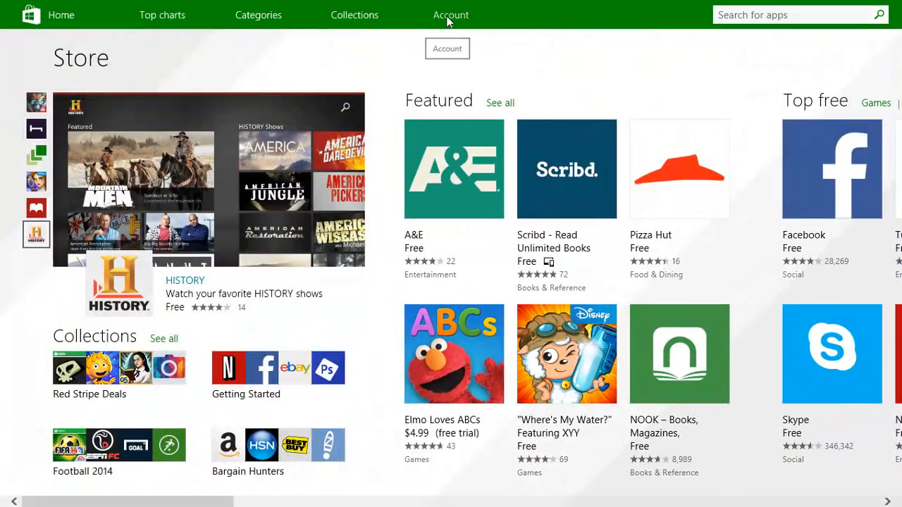
# Step: Open the Store's My account page and scroll through its balance and payment settings
pyautogui.click(451, 14)
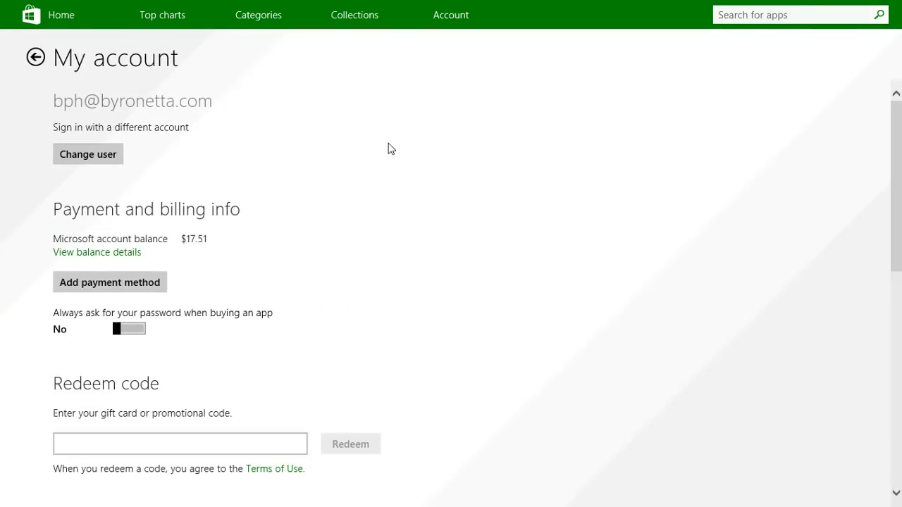
pyautogui.scroll(-3)
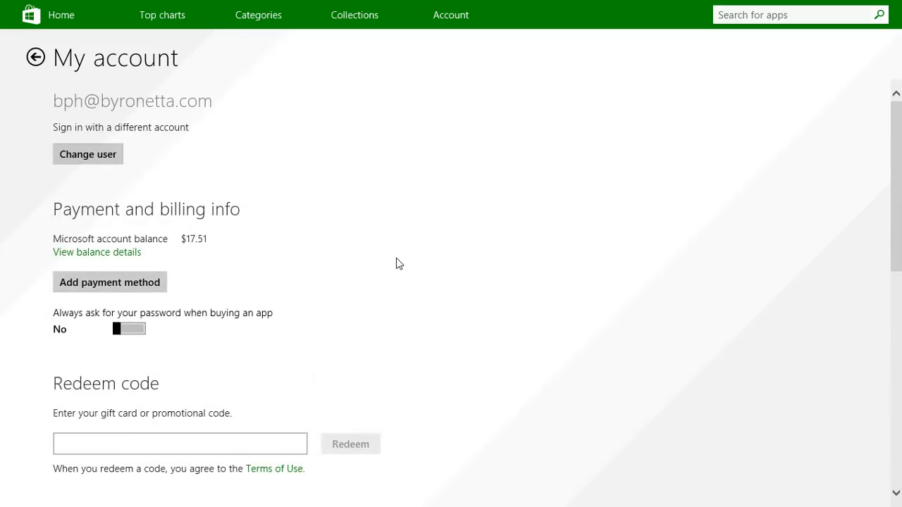
pyautogui.moveTo(407, 153)
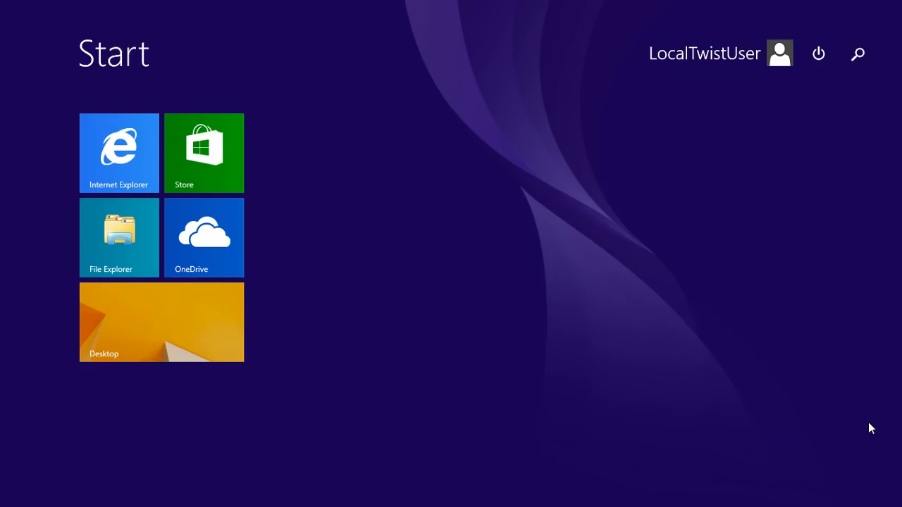
pyautogui.moveTo(809, 429)
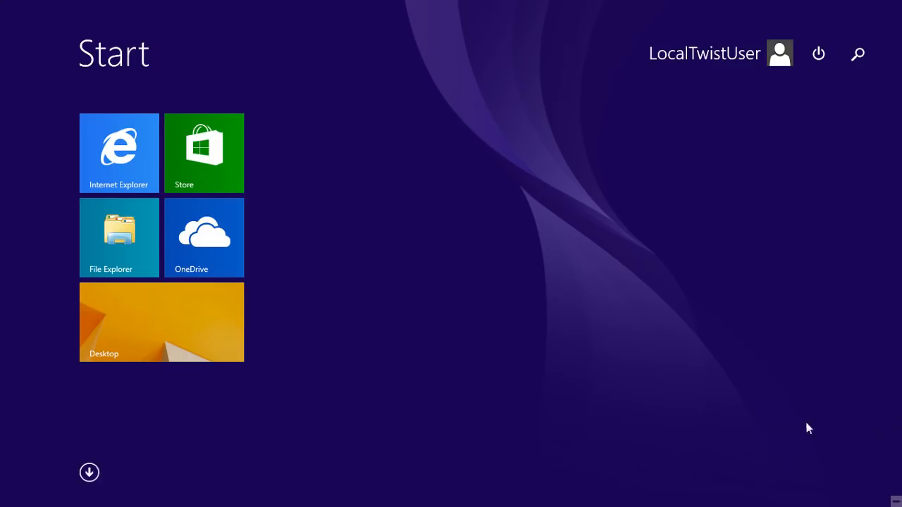
# Step: Launch the Store, check Account, search 'micro' and open Microsoft Solitaire Collection
pyautogui.click(204, 153)
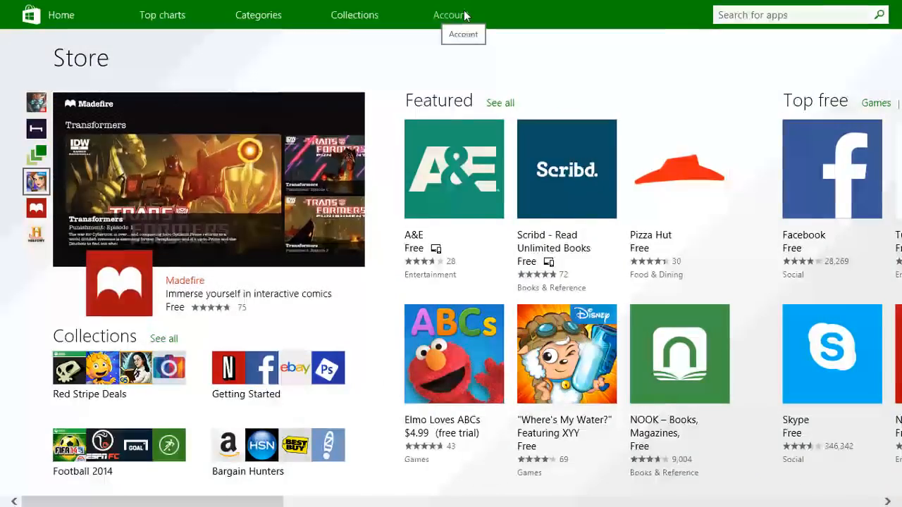
pyautogui.click(450, 14)
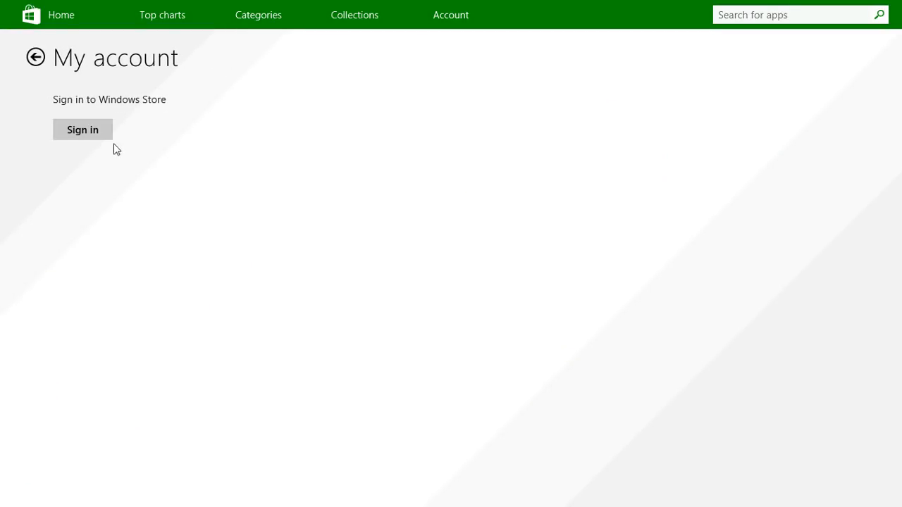
pyautogui.moveTo(128, 117)
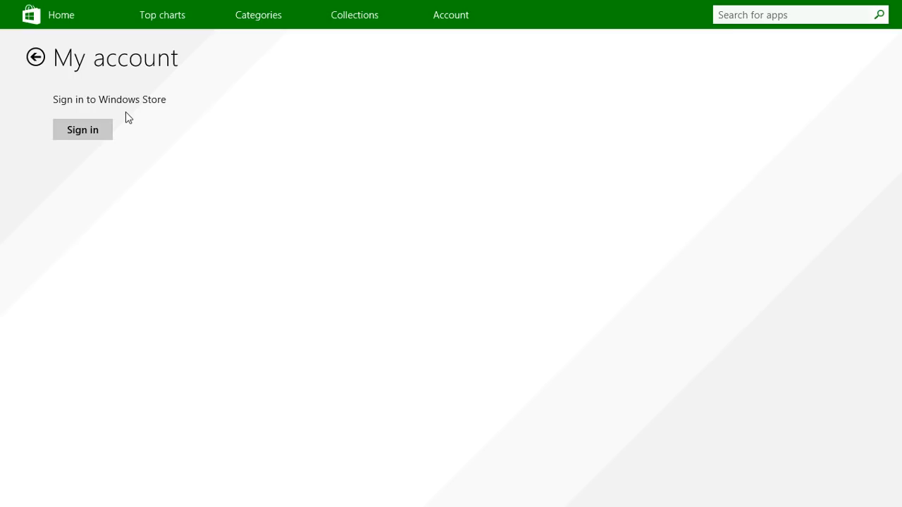
pyautogui.moveTo(45, 68)
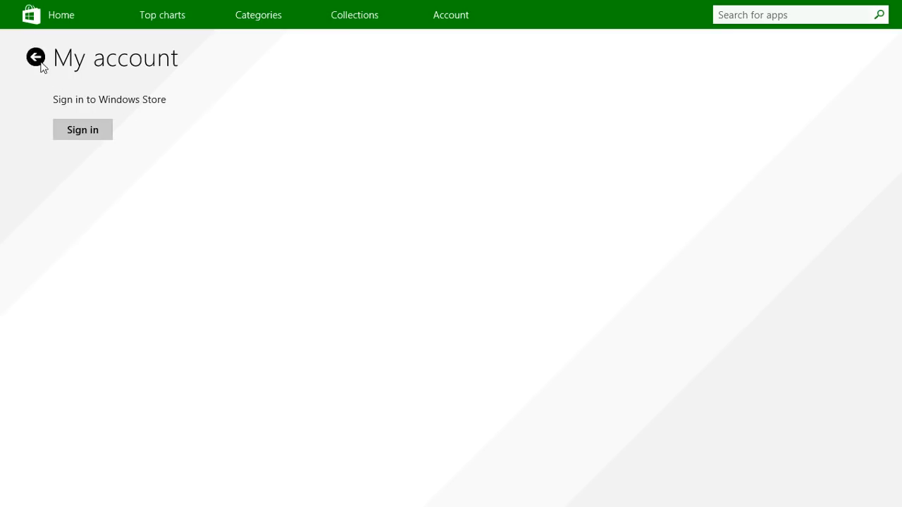
pyautogui.click(35, 57)
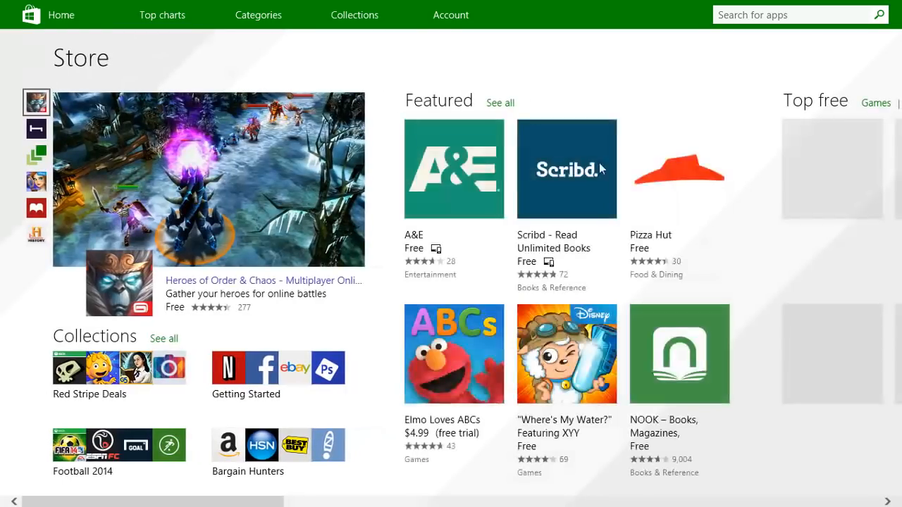
pyautogui.write('microsoft')
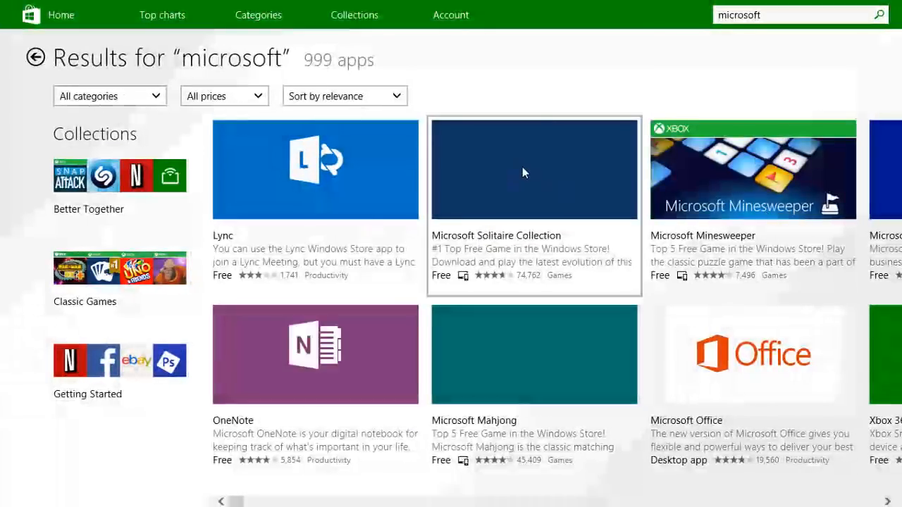
pyautogui.click(534, 170)
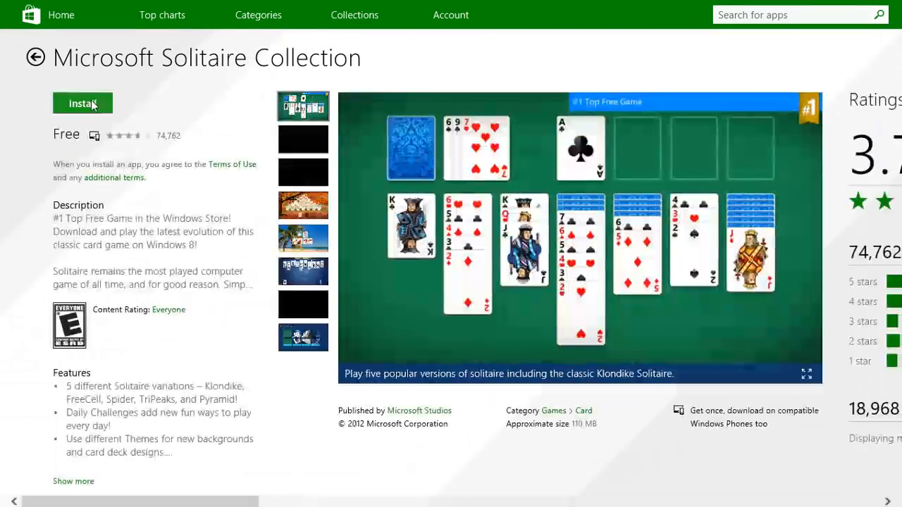
# Step: Install Microsoft Solitaire Collection, choosing to sign into apps separately, then dismiss the prompt
pyautogui.click(83, 103)
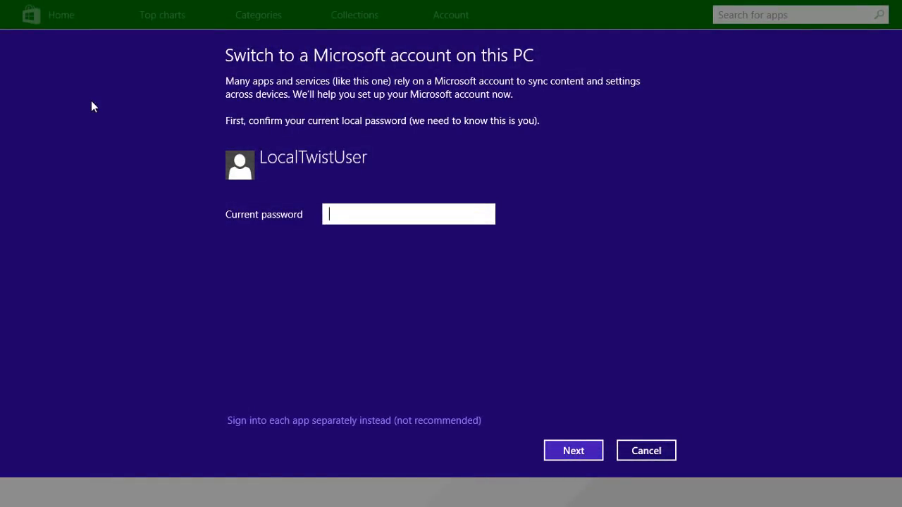
pyautogui.moveTo(344, 191)
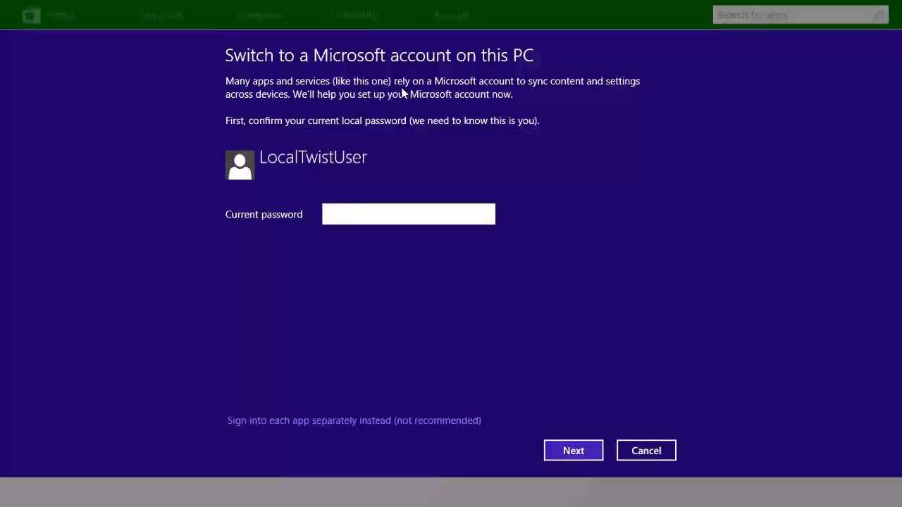
pyautogui.click(408, 214)
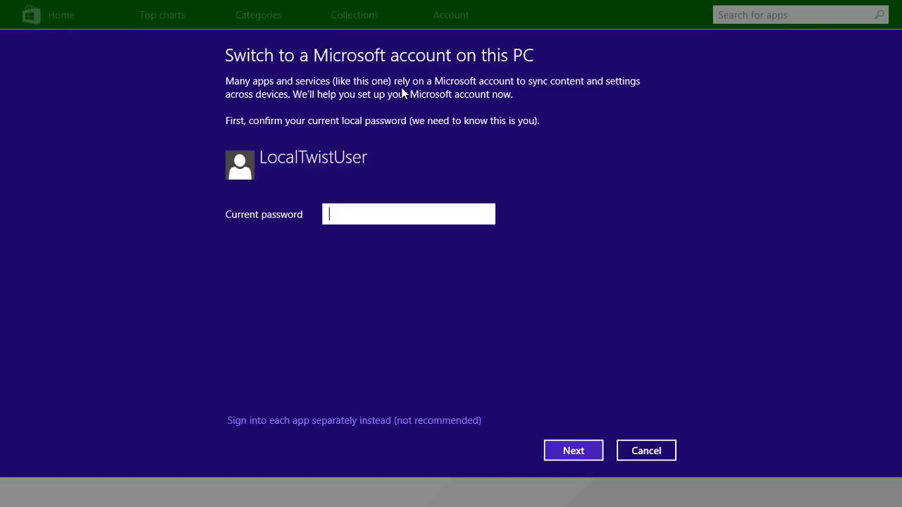
pyautogui.moveTo(416, 103)
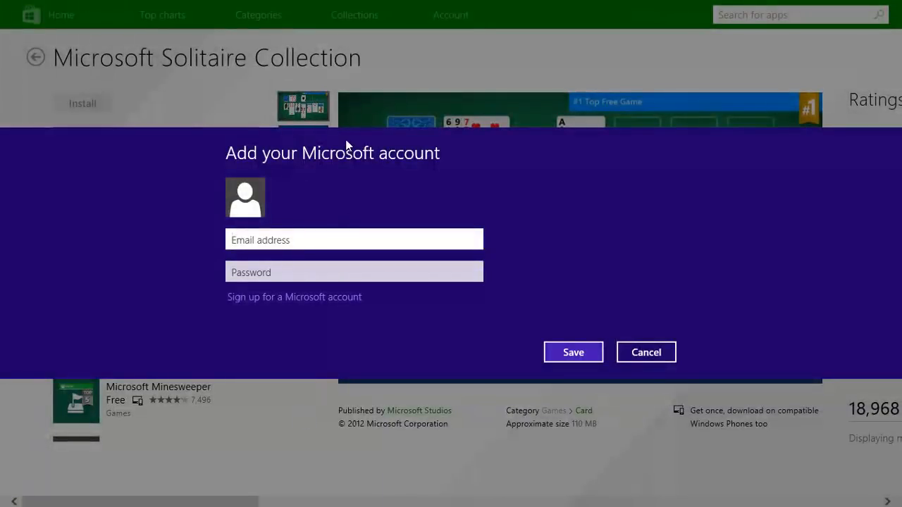
pyautogui.moveTo(358, 256)
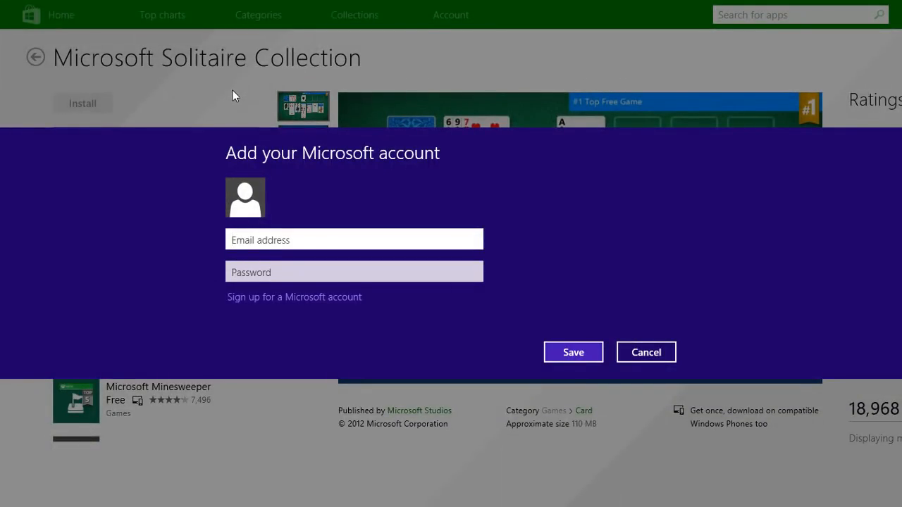
pyautogui.click(353, 240)
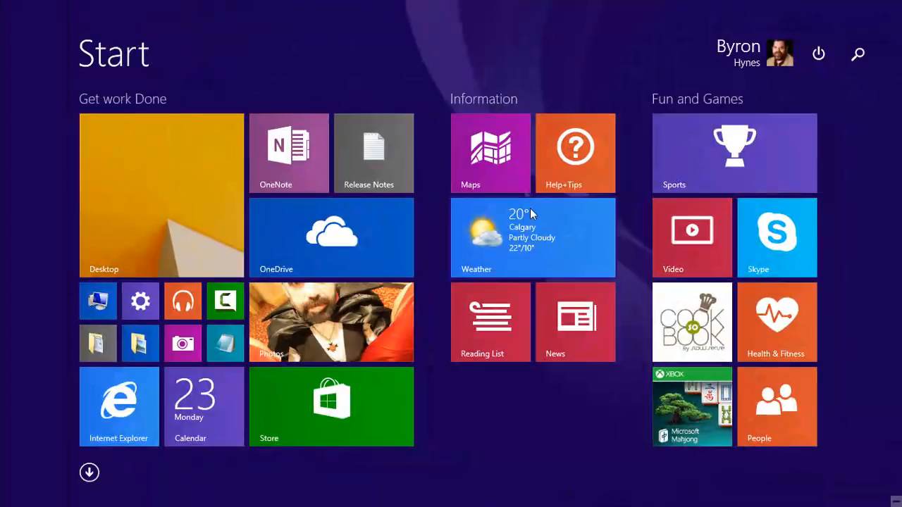
pyautogui.moveTo(380, 277)
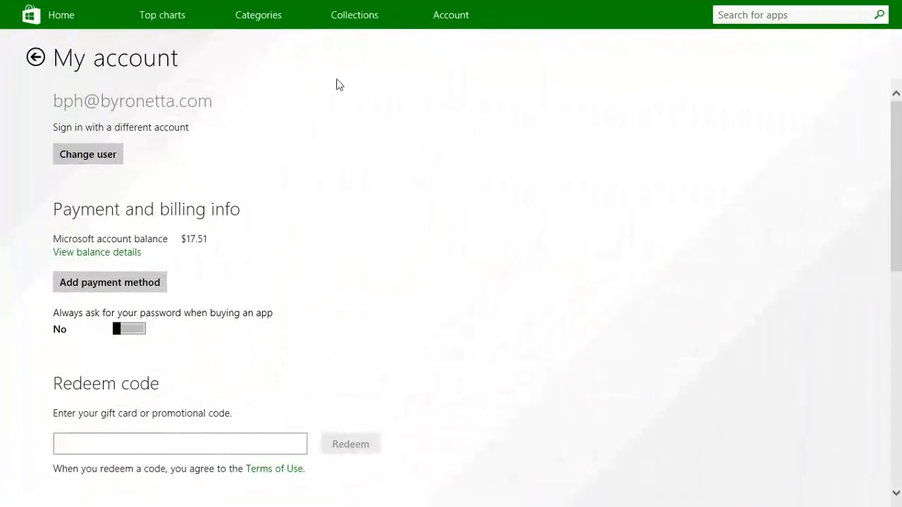
pyautogui.moveTo(424, 228)
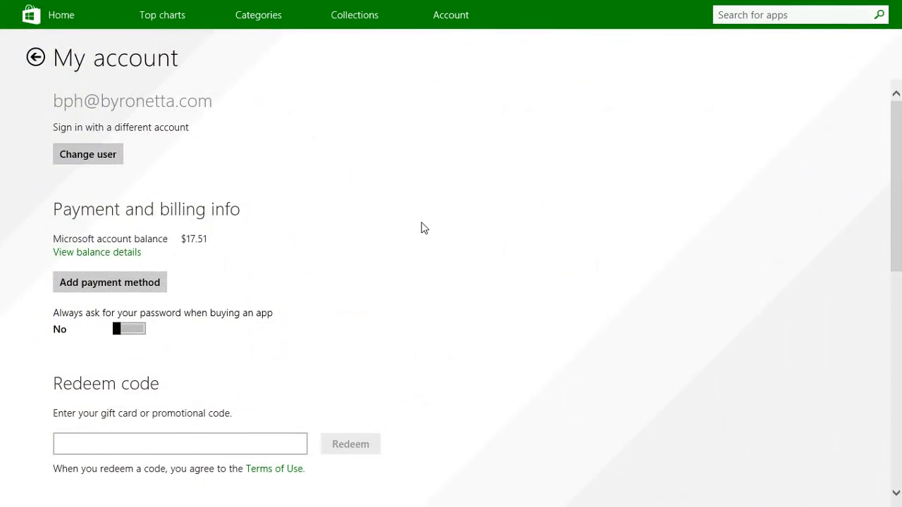
# Step: Scroll the My account page, then go back to the Store's My apps page
pyautogui.scroll(-3)
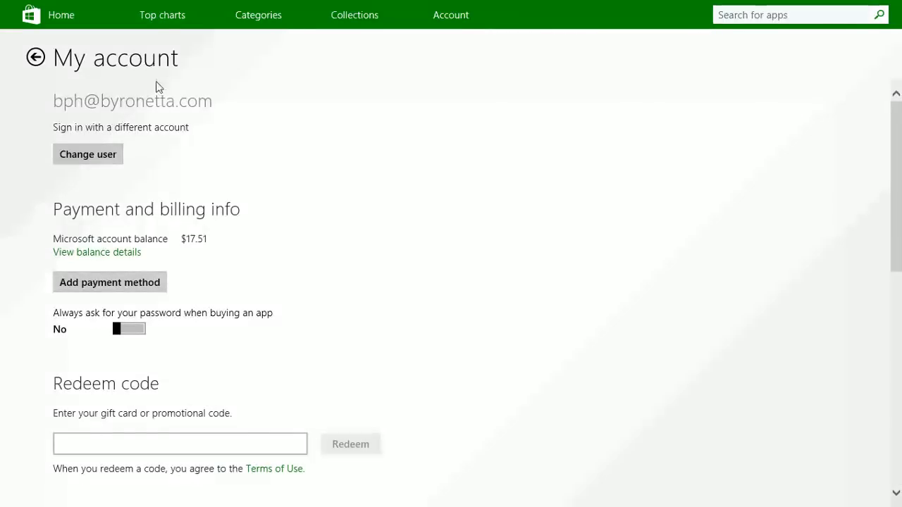
pyautogui.moveTo(35, 58)
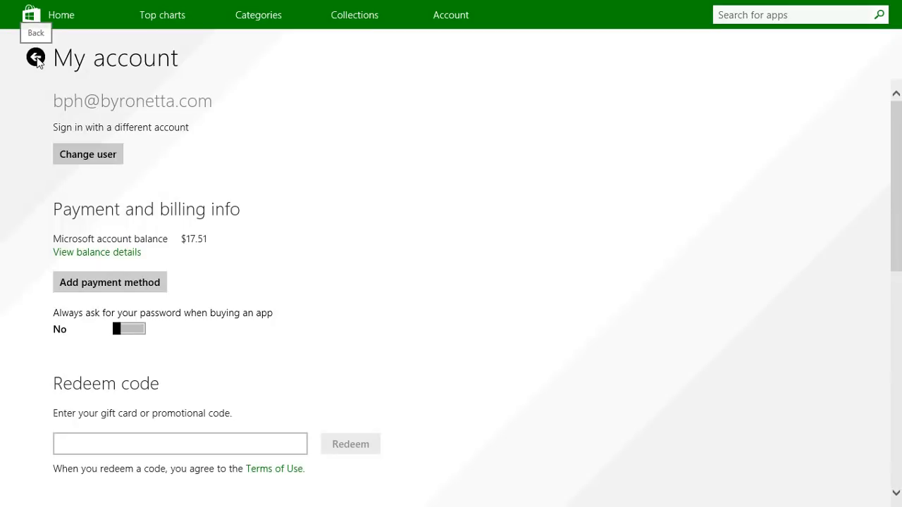
pyautogui.click(35, 57)
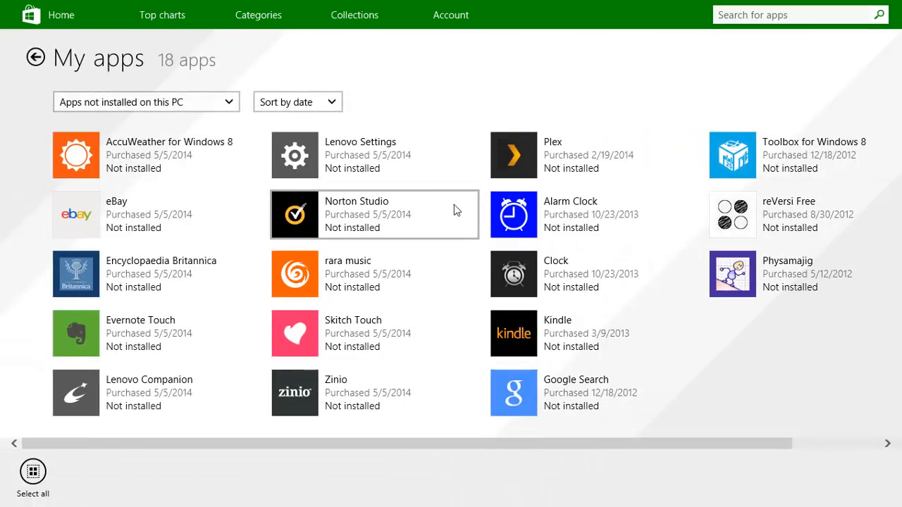
pyautogui.moveTo(474, 204)
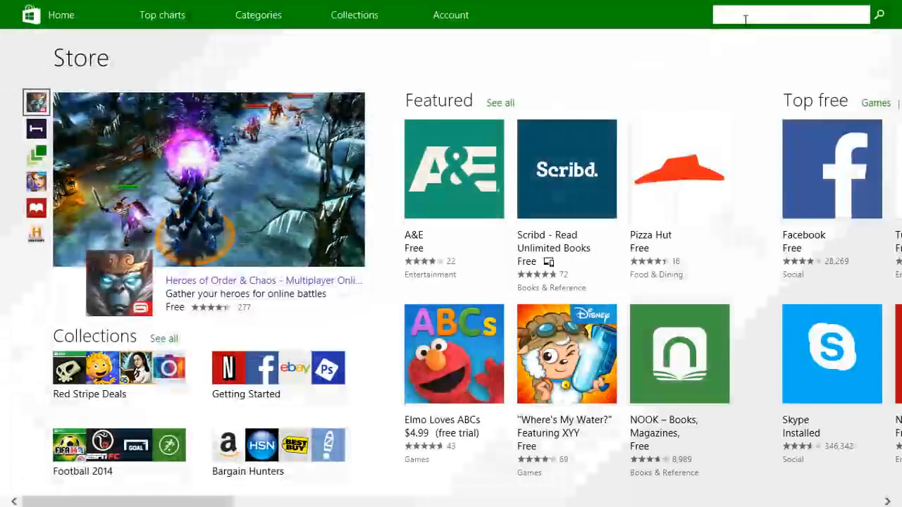
# Step: Search the Store for 'micro' and scroll right through the results
pyautogui.write('microsoft')
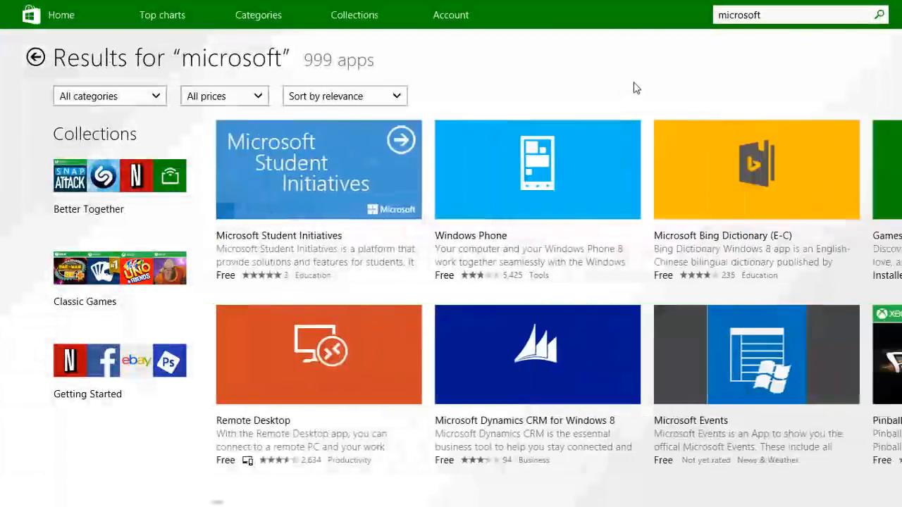
pyautogui.hscroll(3)
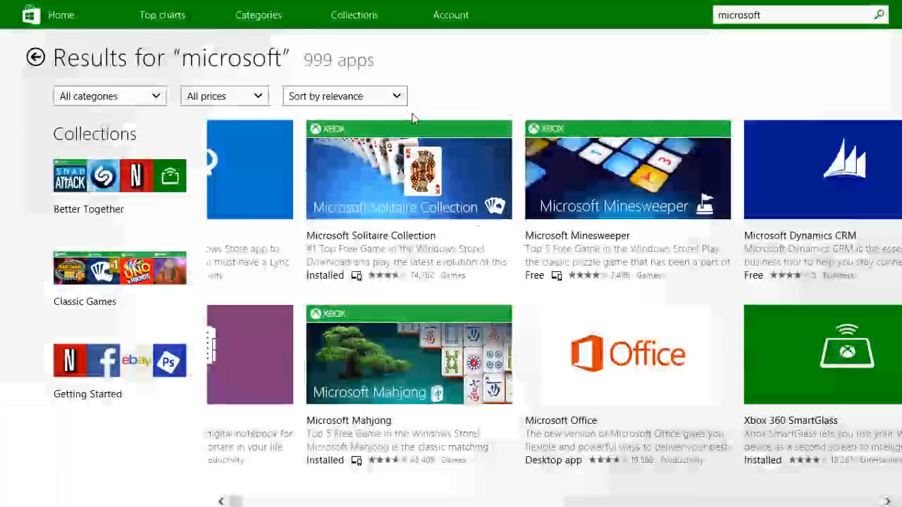
pyautogui.hscroll(3)
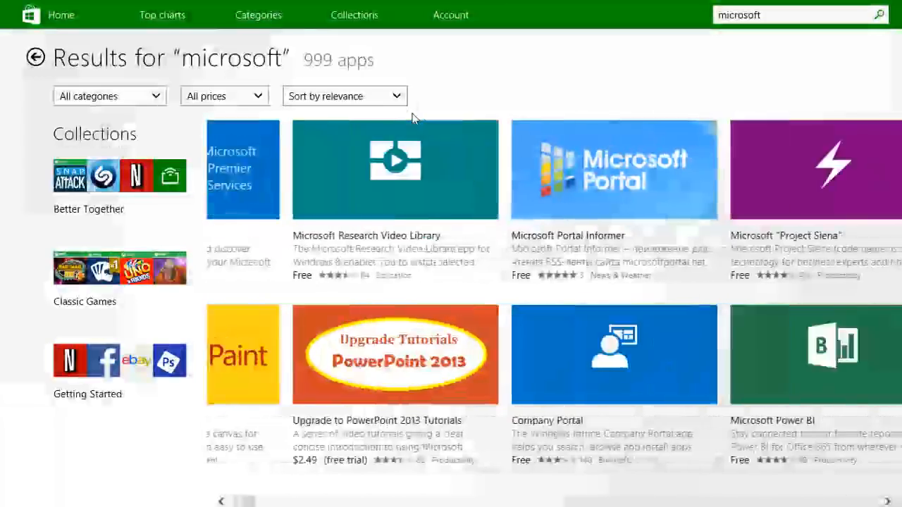
pyautogui.hscroll(3)
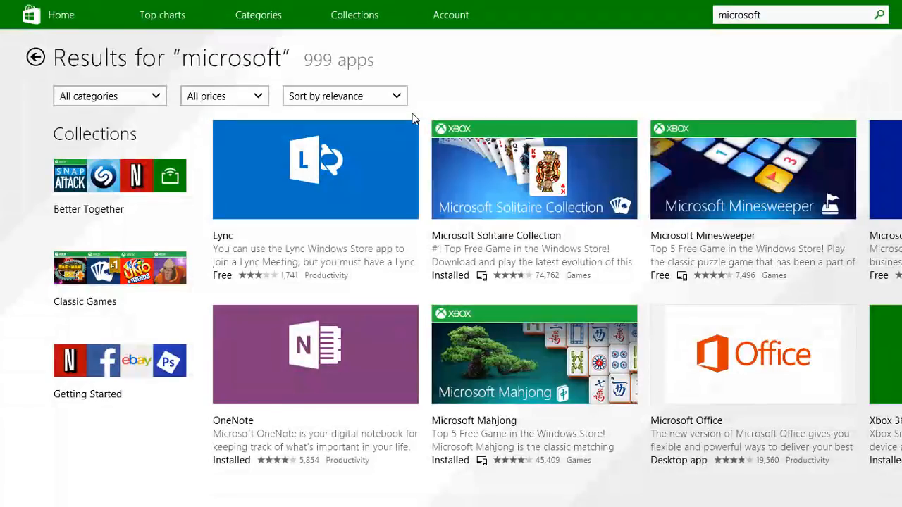
pyautogui.moveTo(464, 182)
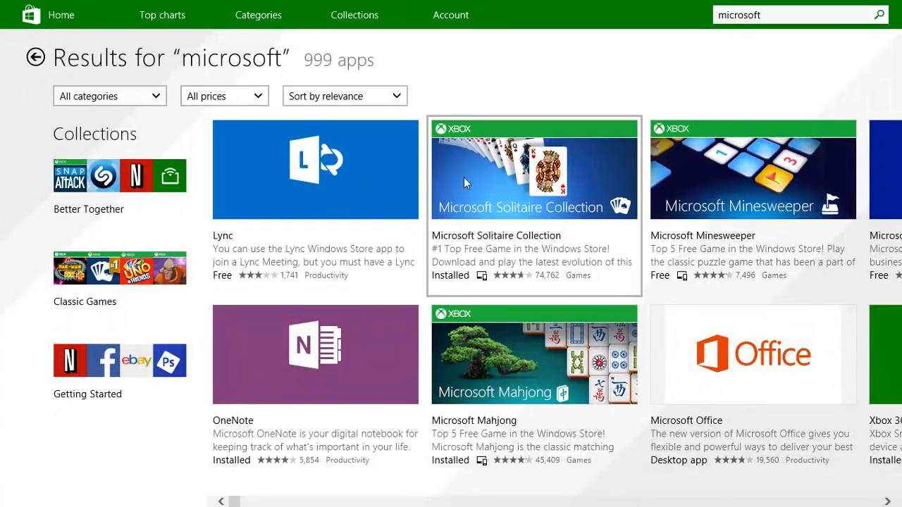
# Step: Review the installed Solitaire Collection listing, then open Microsoft Minesweeper from 'microsoft' results
pyautogui.click(534, 169)
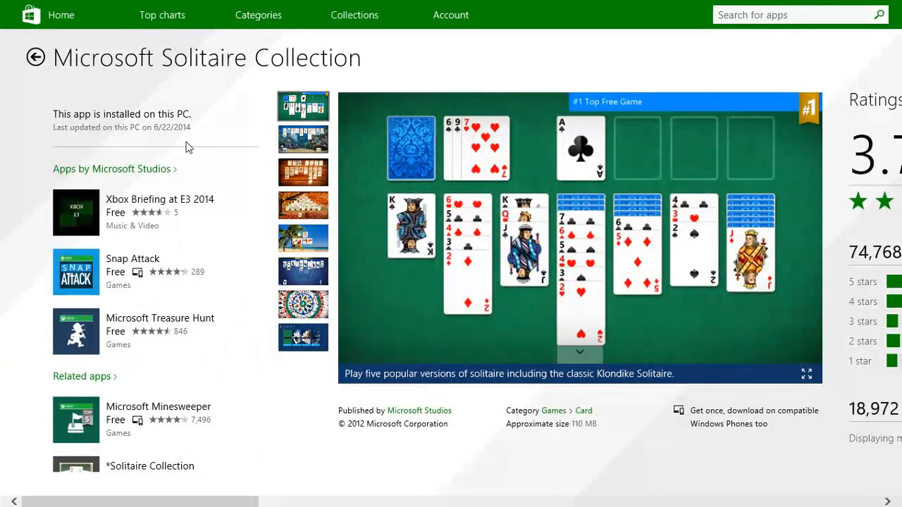
pyautogui.write('microsoft')
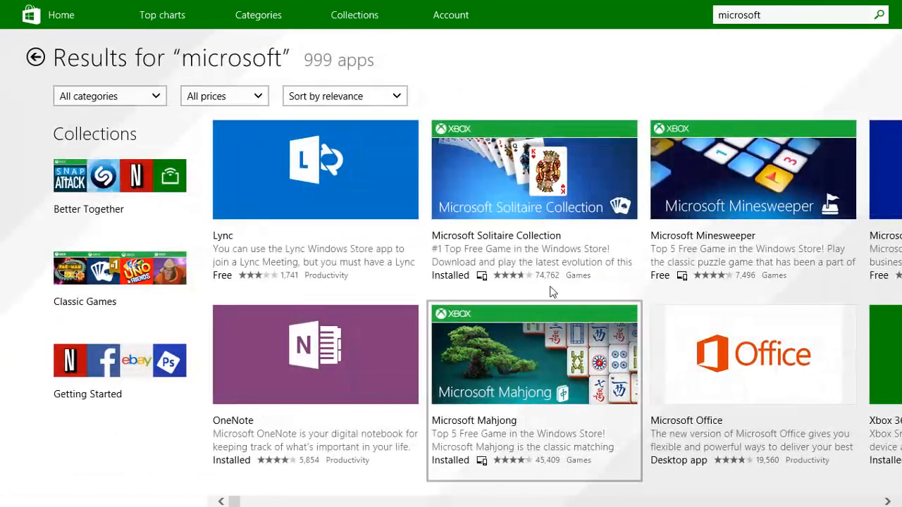
pyautogui.click(753, 169)
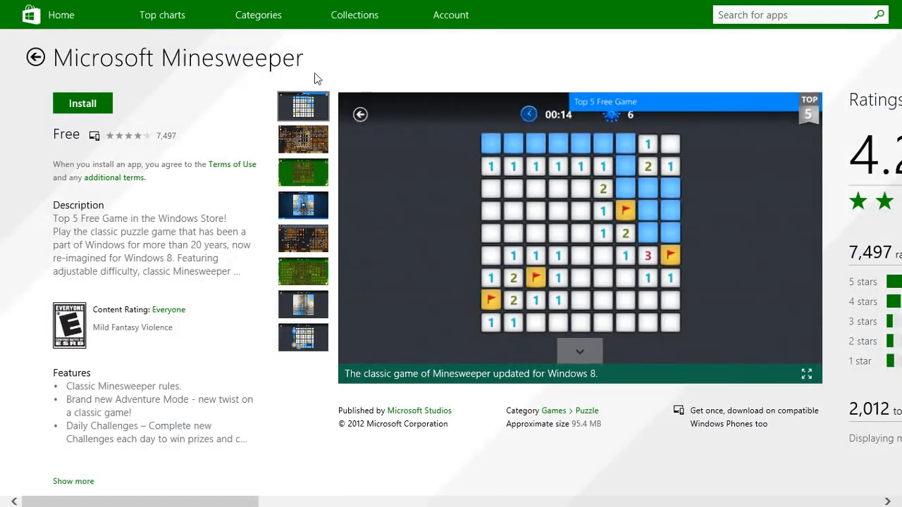
pyautogui.moveTo(92, 107)
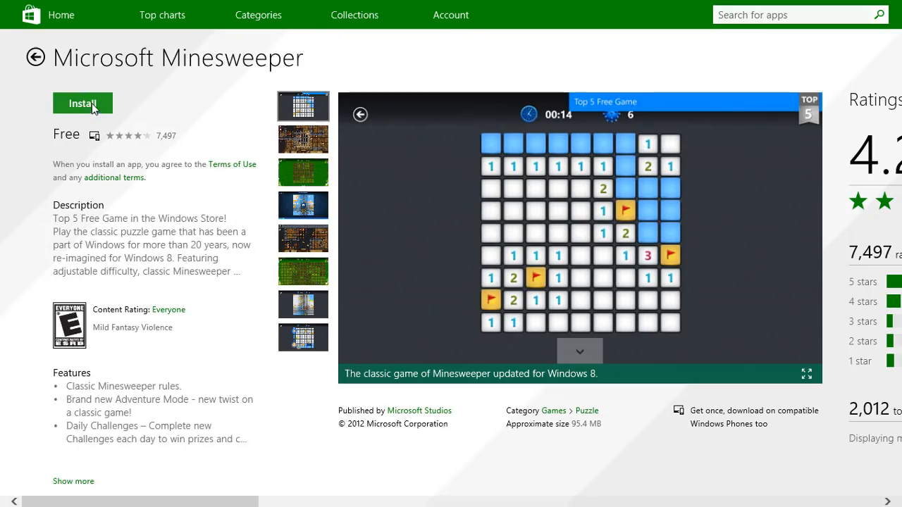
# Step: Install Microsoft Minesweeper and choose 'Ask me later' on the payment prompt
pyautogui.click(83, 103)
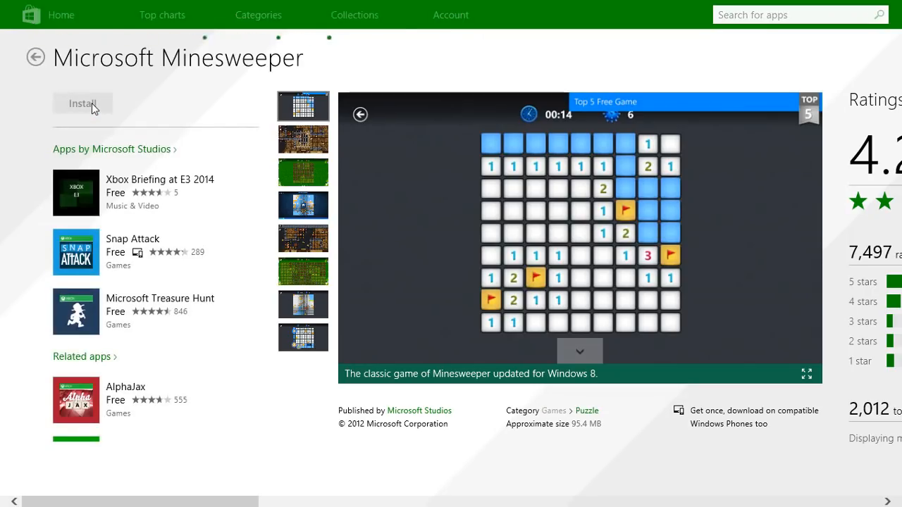
pyautogui.click(82, 103)
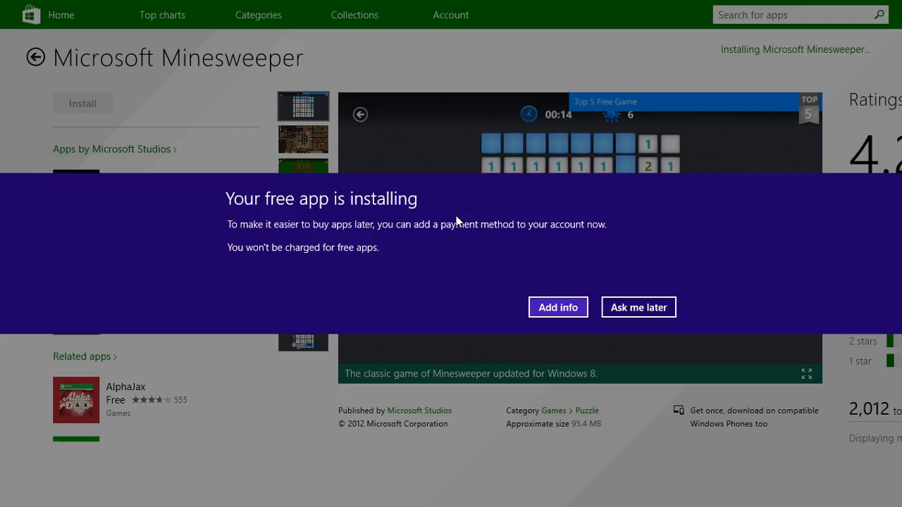
pyautogui.moveTo(434, 253)
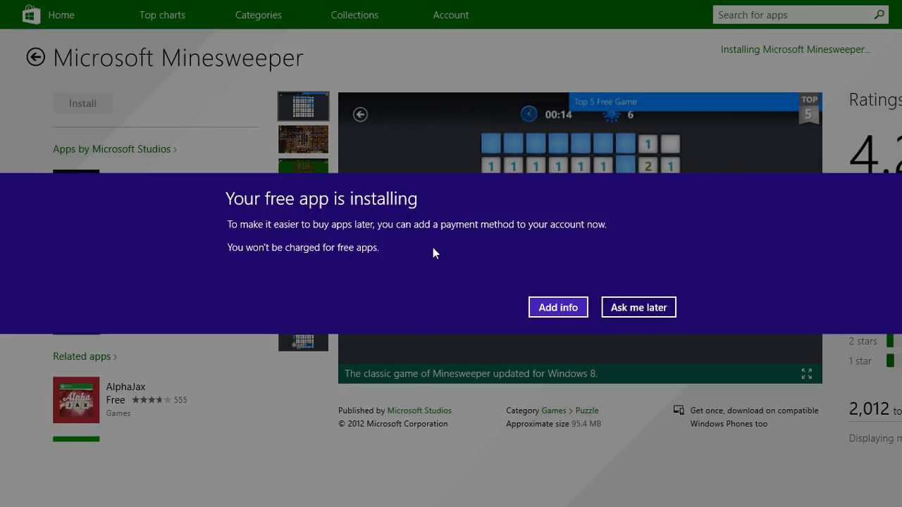
pyautogui.moveTo(445, 257)
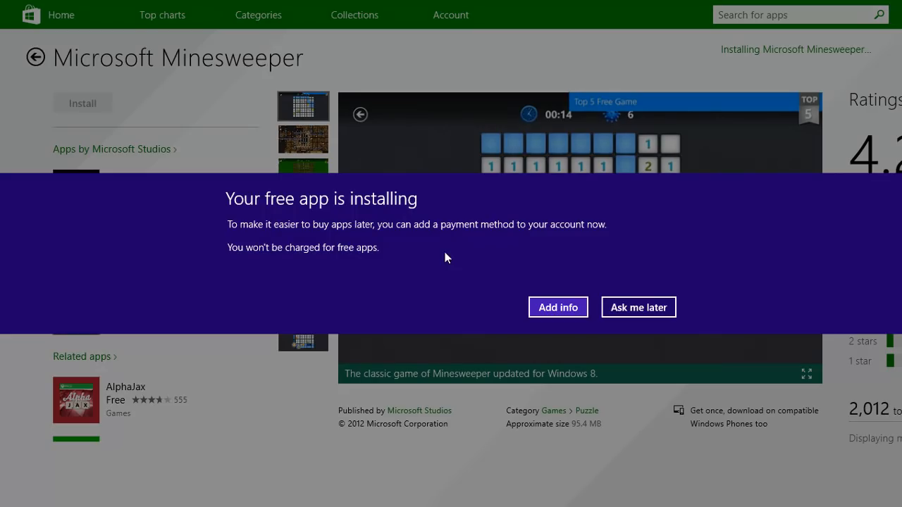
pyautogui.moveTo(444, 264)
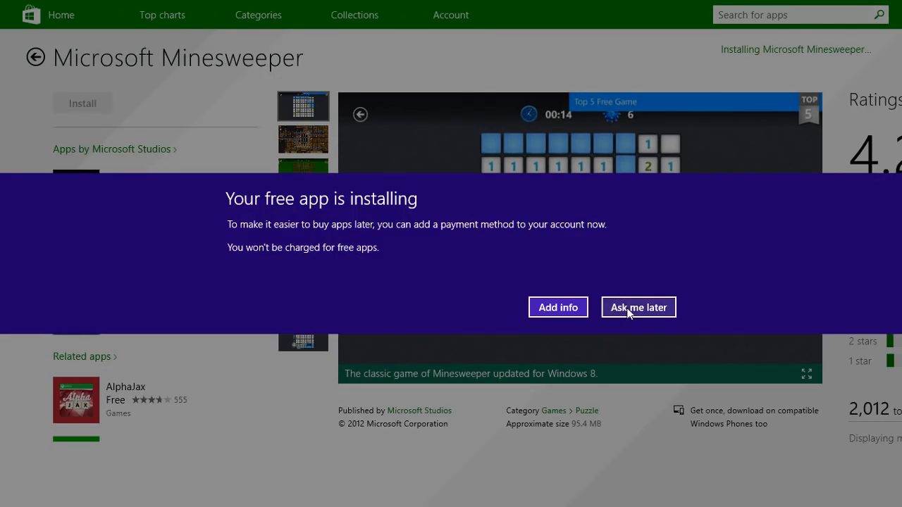
pyautogui.click(638, 307)
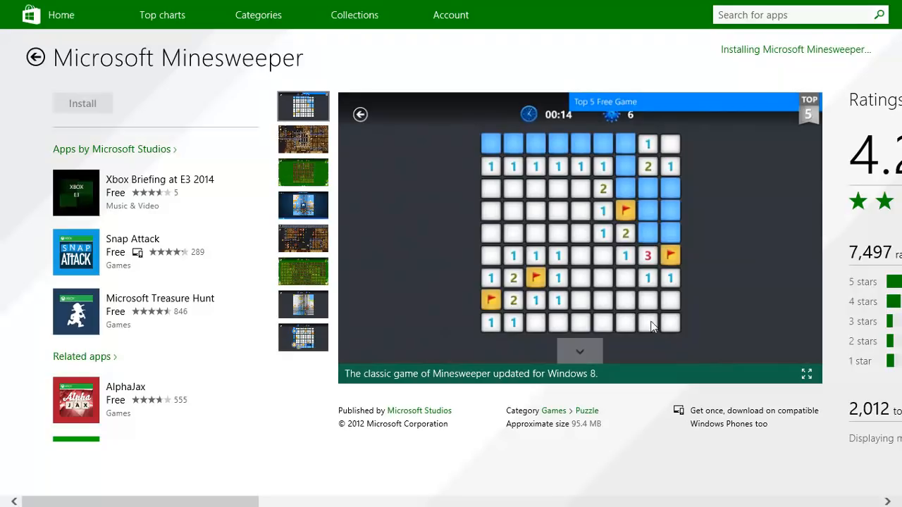
pyautogui.moveTo(692, 46)
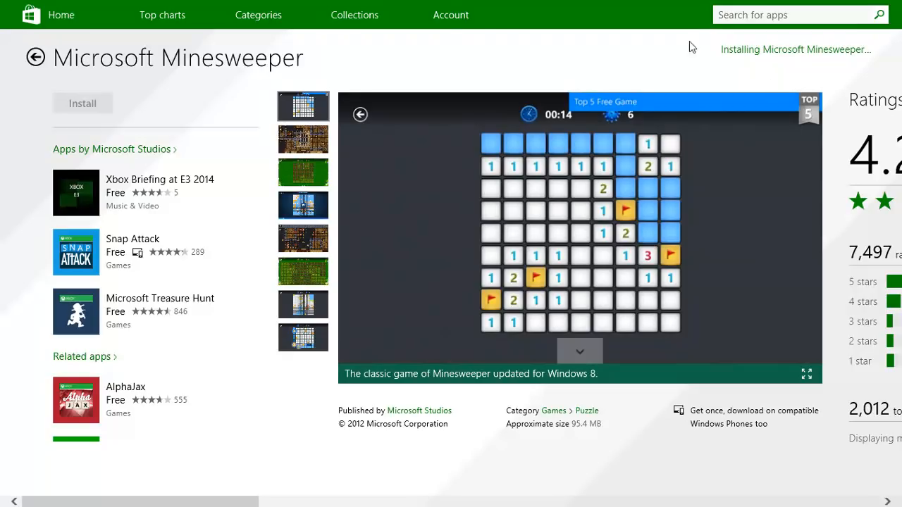
pyautogui.moveTo(345, 55)
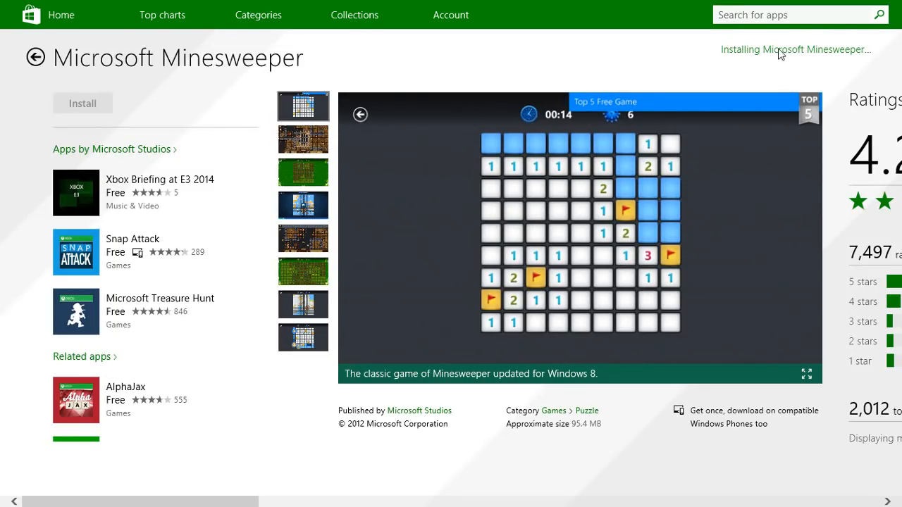
pyautogui.moveTo(789, 64)
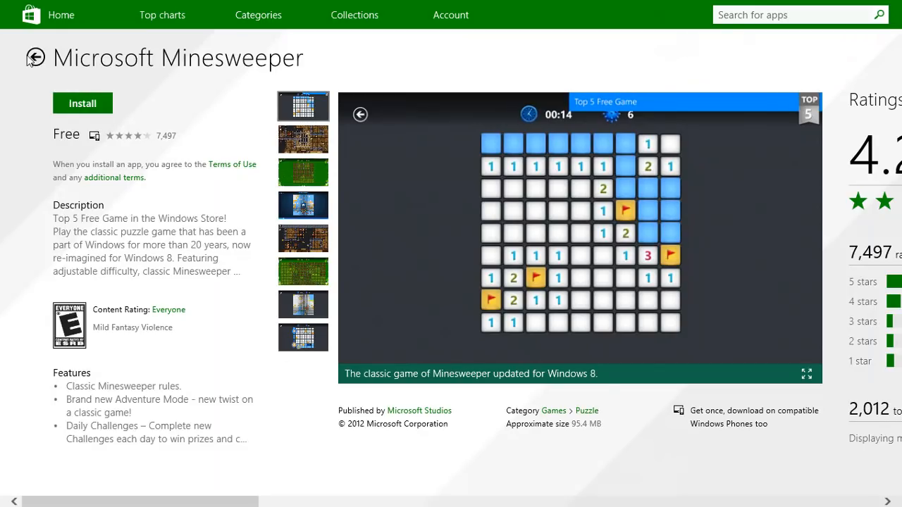
# Step: Leave the Store for the Start screen and show the '3 new apps installed' list
pyautogui.write('microsoft')
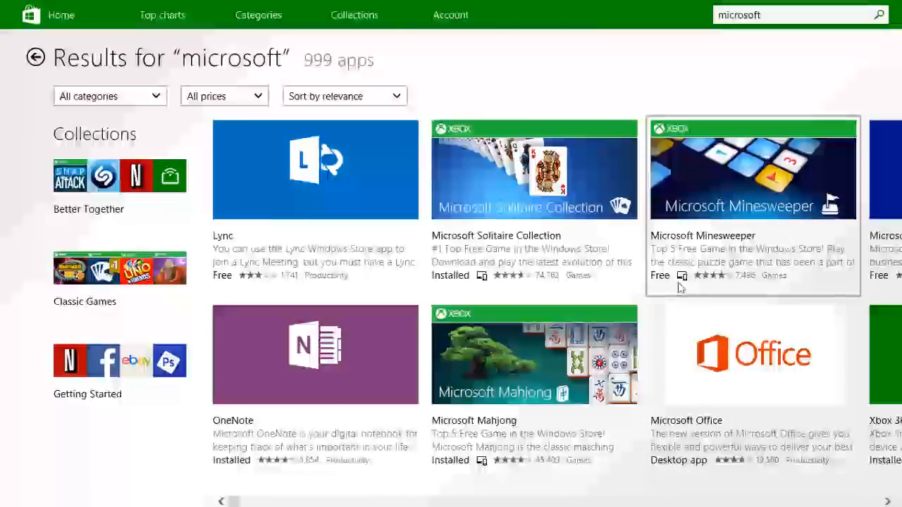
pyautogui.click(753, 169)
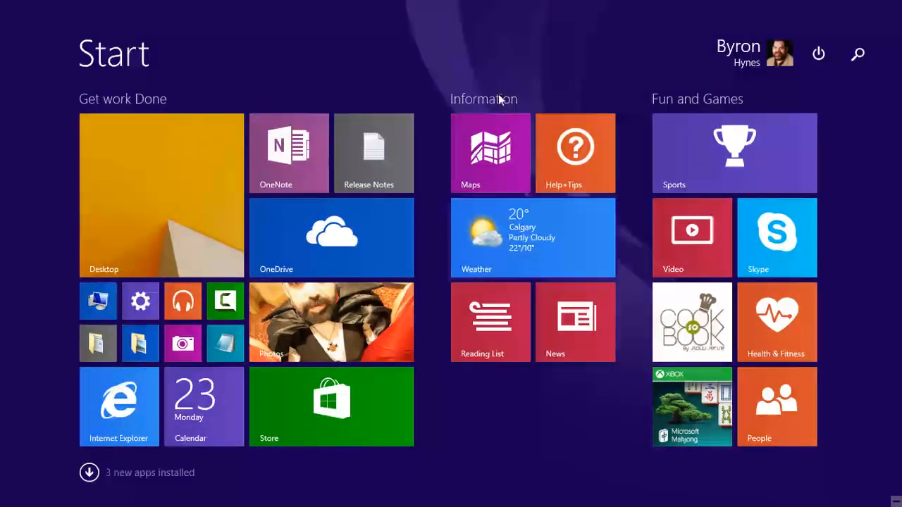
pyautogui.moveTo(582, 299)
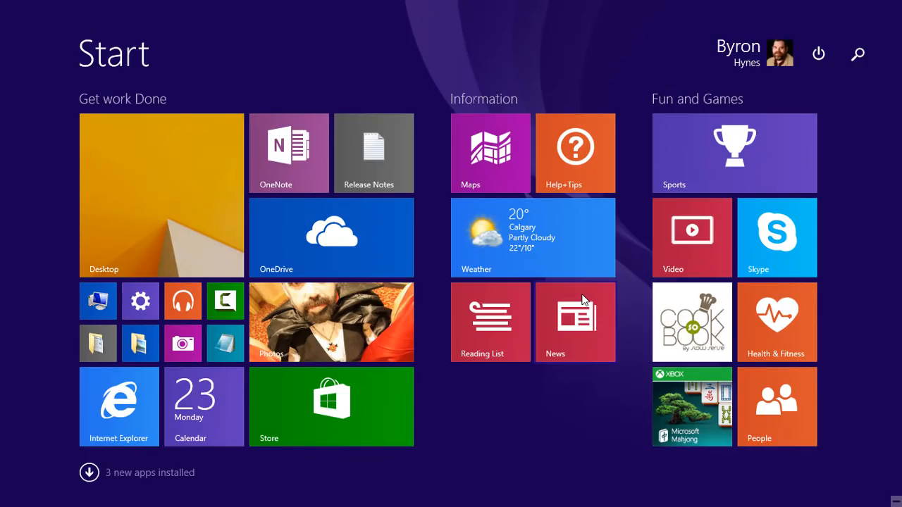
pyautogui.moveTo(677, 363)
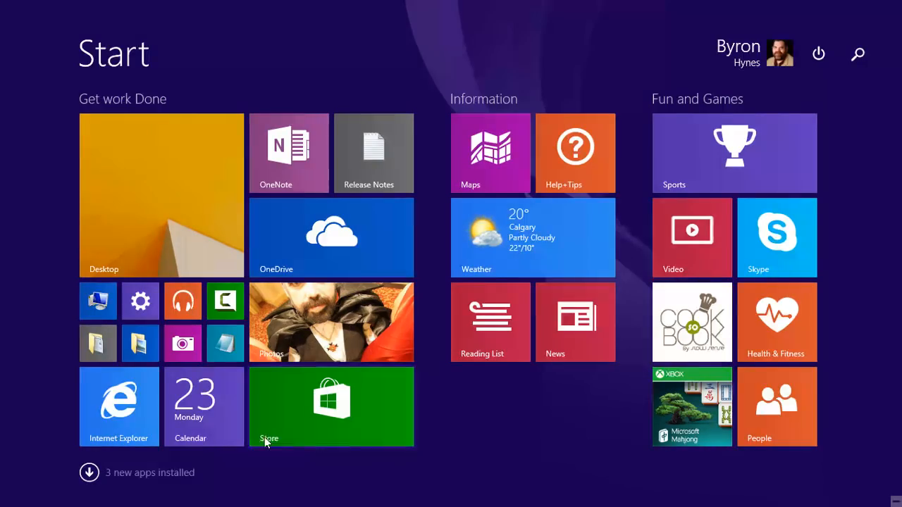
pyautogui.moveTo(278, 495)
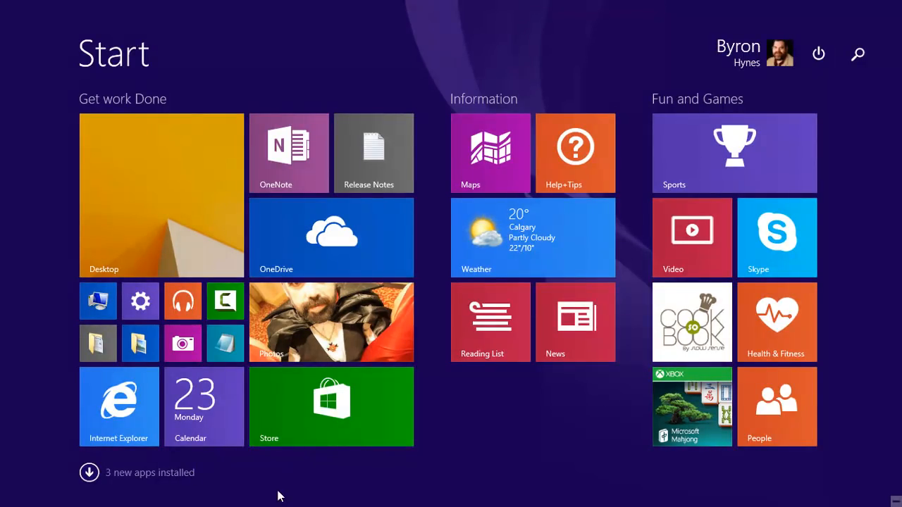
pyautogui.click(89, 472)
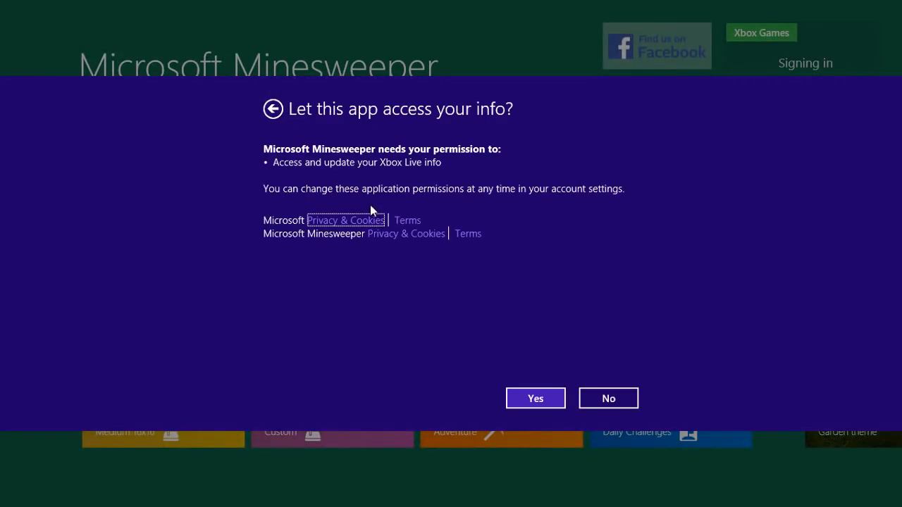
pyautogui.moveTo(521, 256)
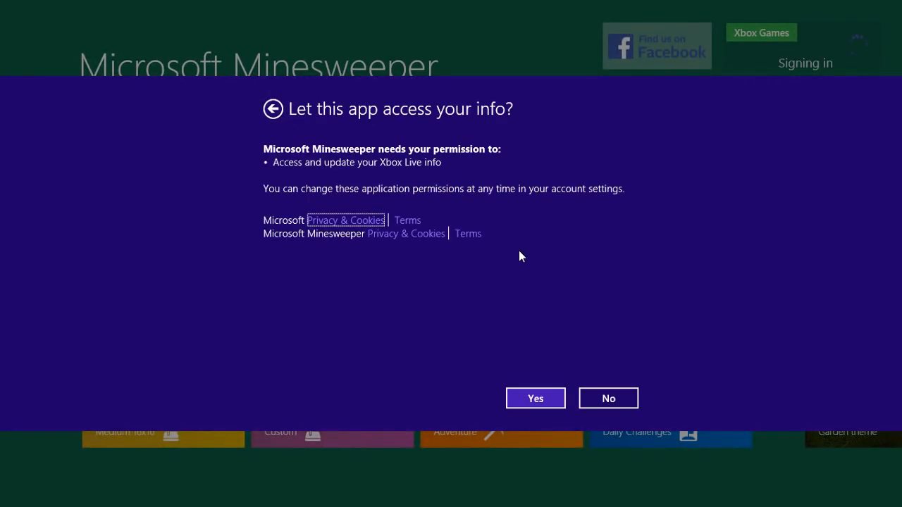
pyautogui.moveTo(518, 295)
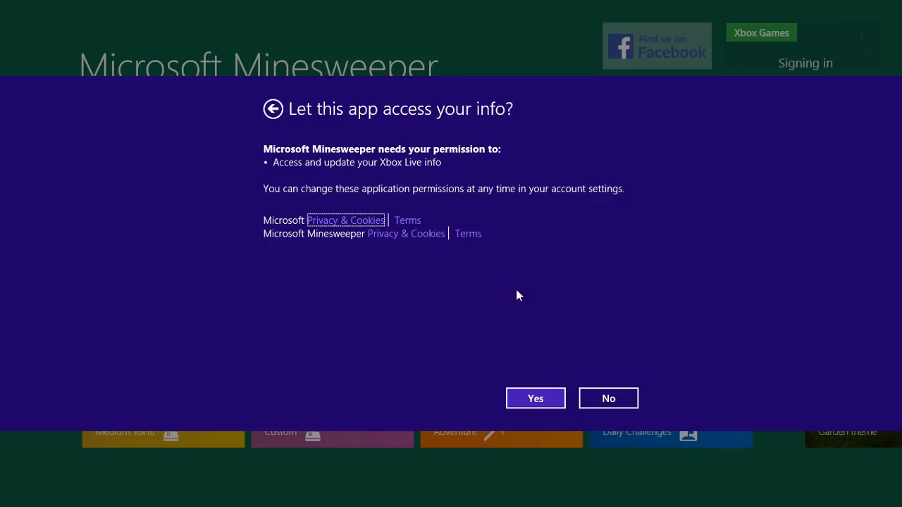
pyautogui.moveTo(607, 400)
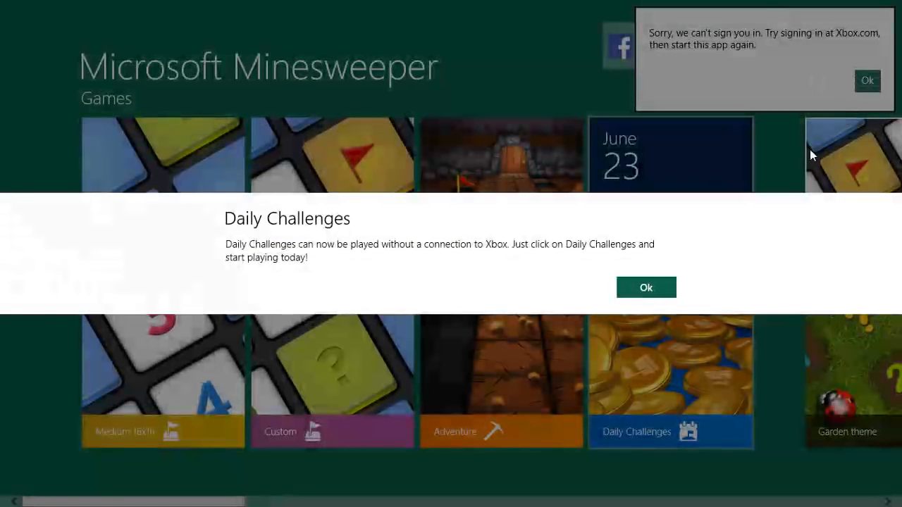
# Step: Dismiss Minesweeper's Daily Challenges notice and the Xbox sign-in failure message
pyautogui.click(646, 287)
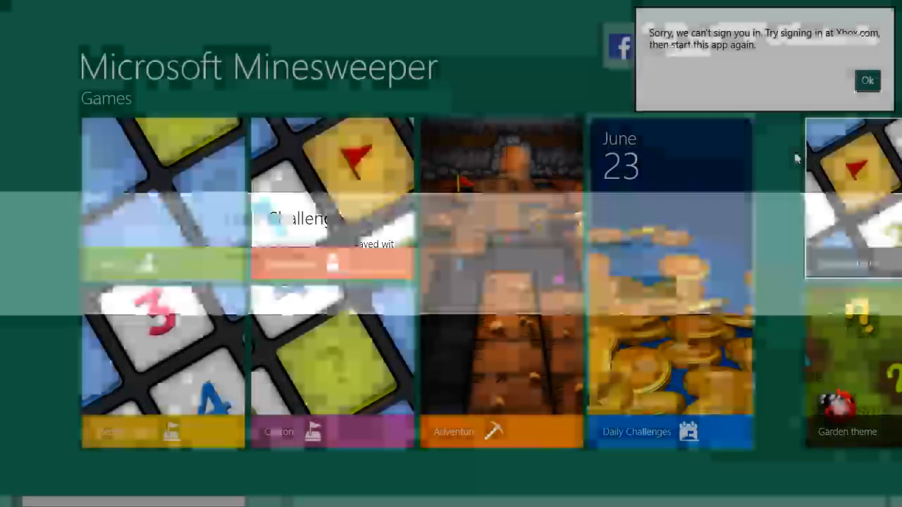
pyautogui.click(868, 80)
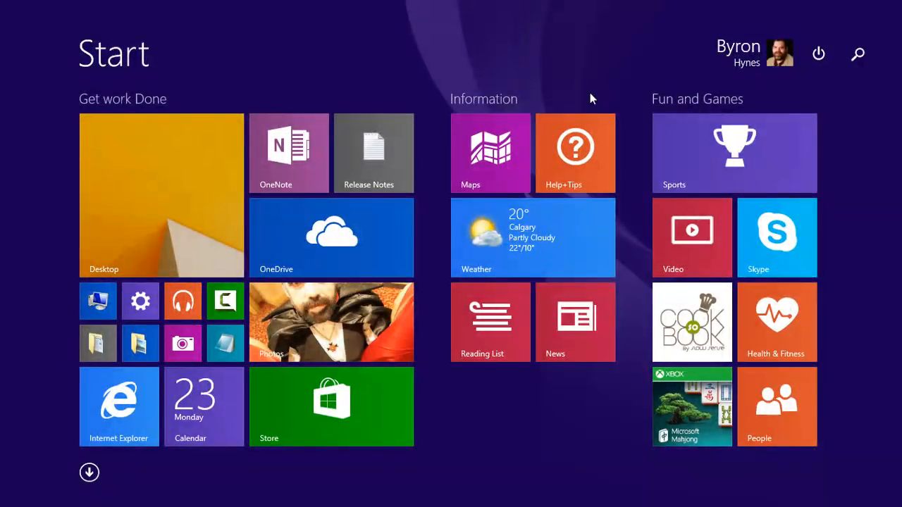
pyautogui.moveTo(434, 387)
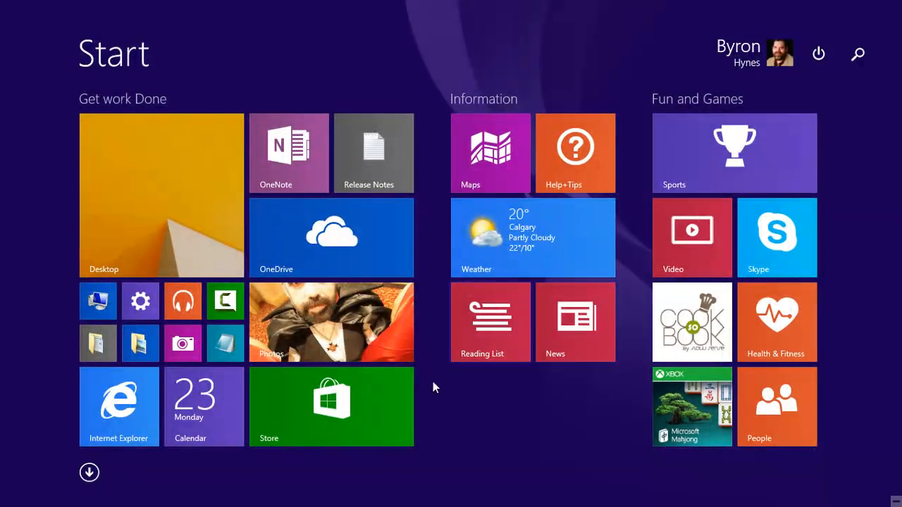
# Step: Reopen the Store and scroll right through 'microsoft' results past Lync, OneNote and Bing
pyautogui.click(332, 406)
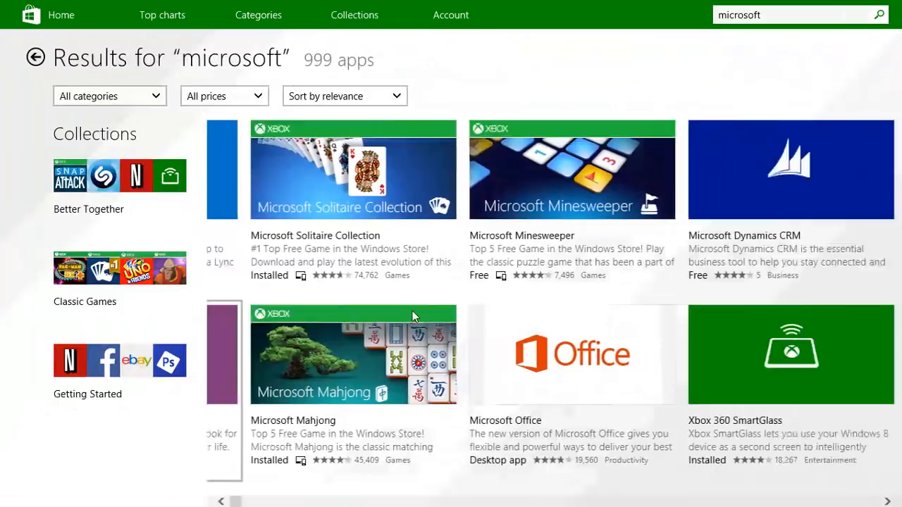
pyautogui.hscroll(3)
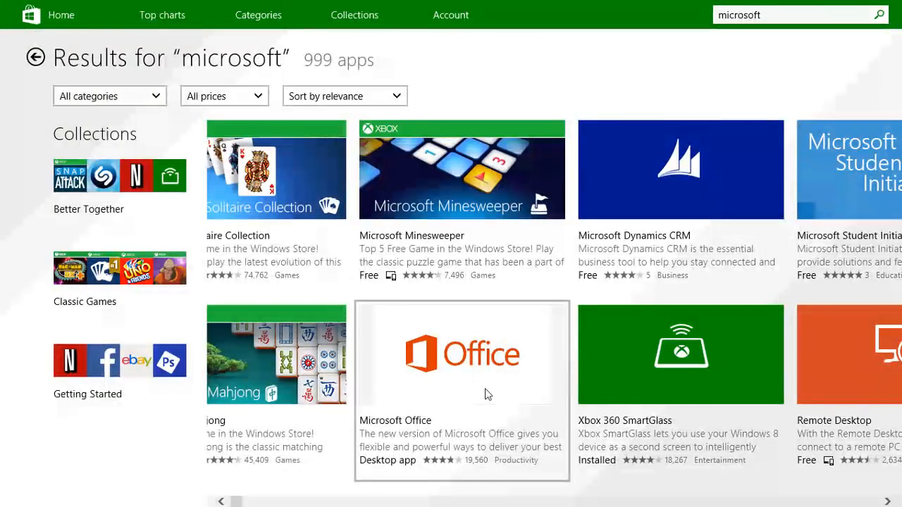
pyautogui.moveTo(306, 311)
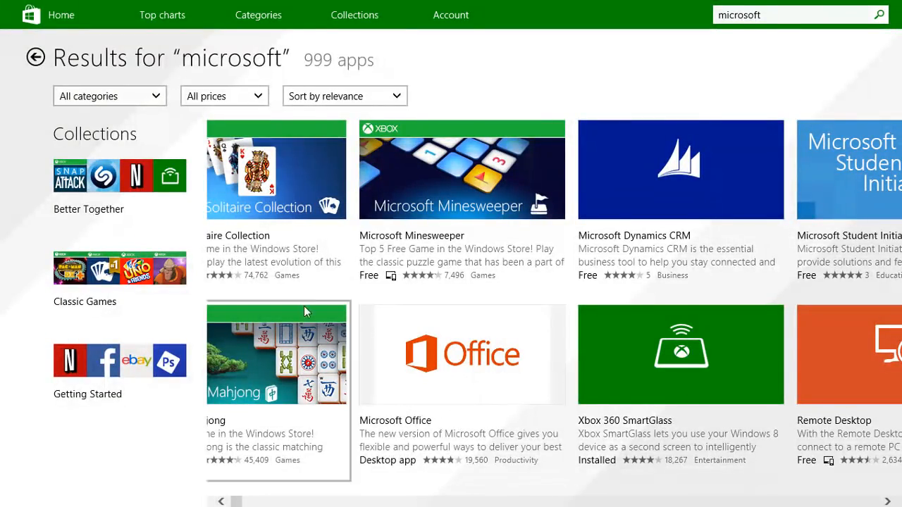
pyautogui.moveTo(713, 411)
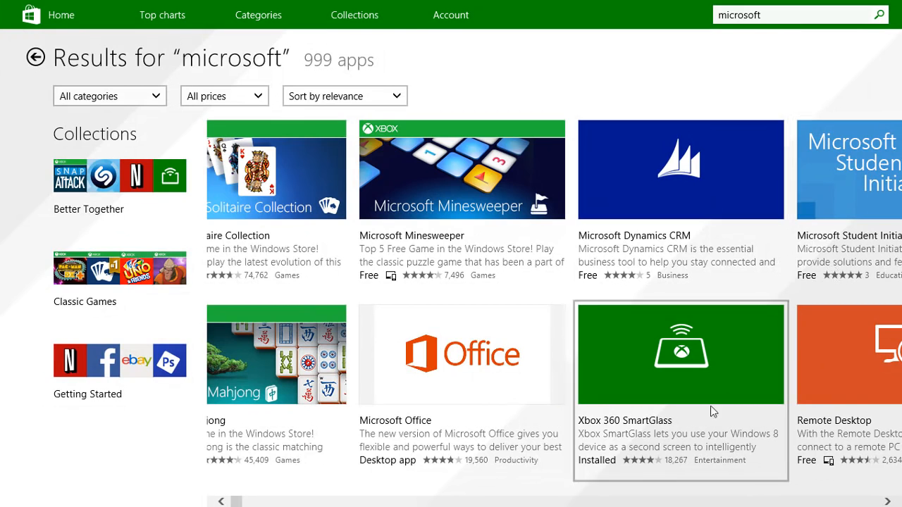
pyautogui.moveTo(707, 350)
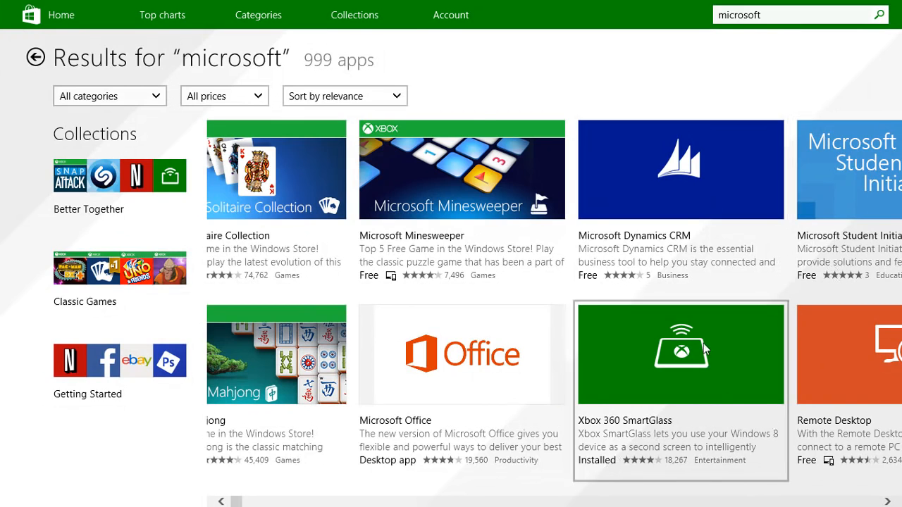
pyautogui.hscroll(3)
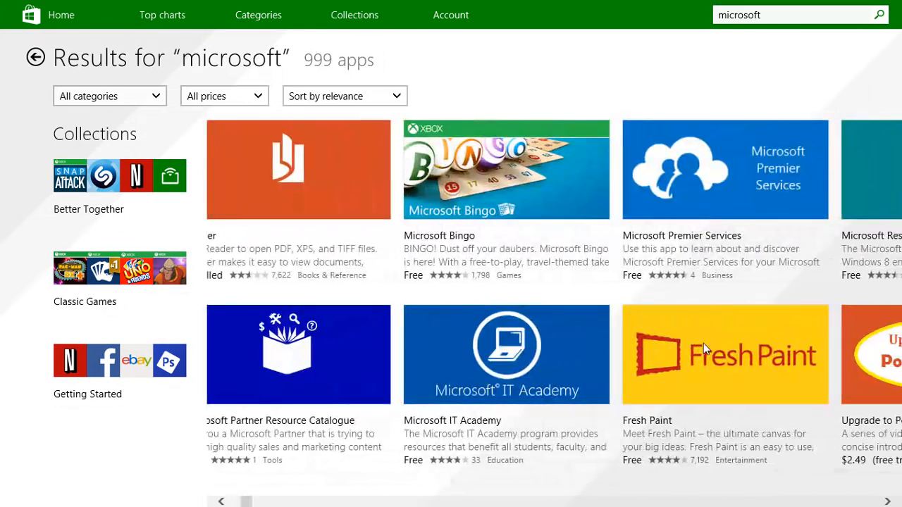
pyautogui.hscroll(3)
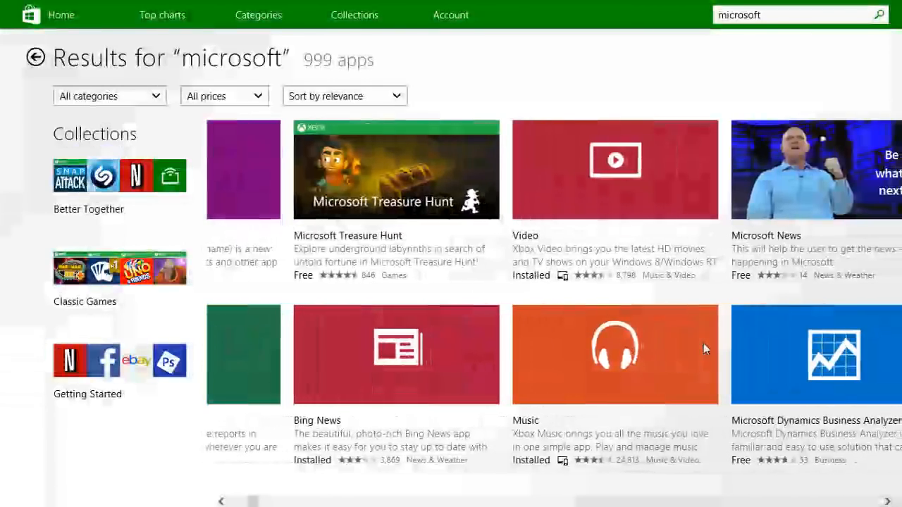
pyautogui.hscroll(3)
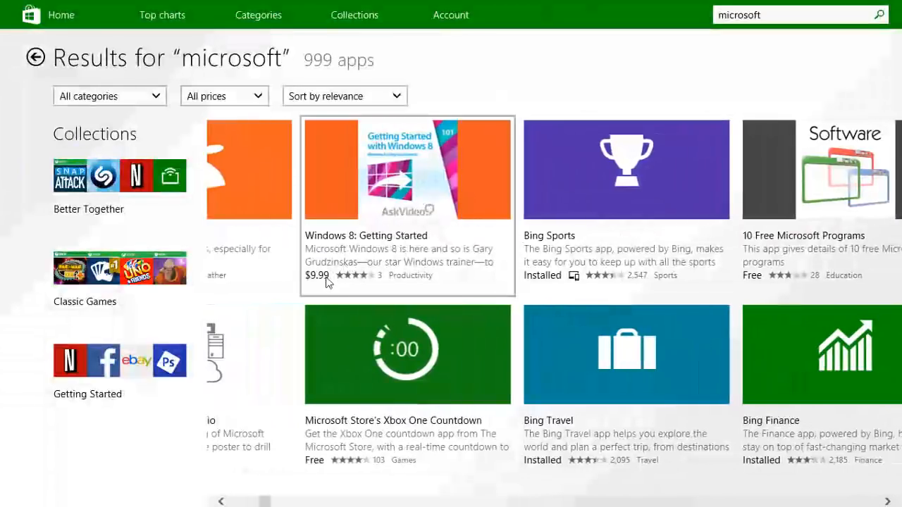
pyautogui.hscroll(3)
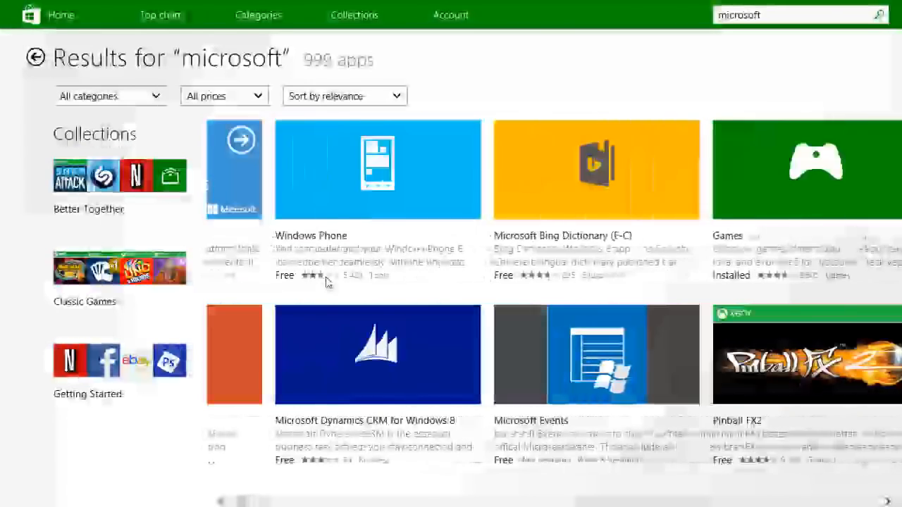
pyautogui.hscroll(3)
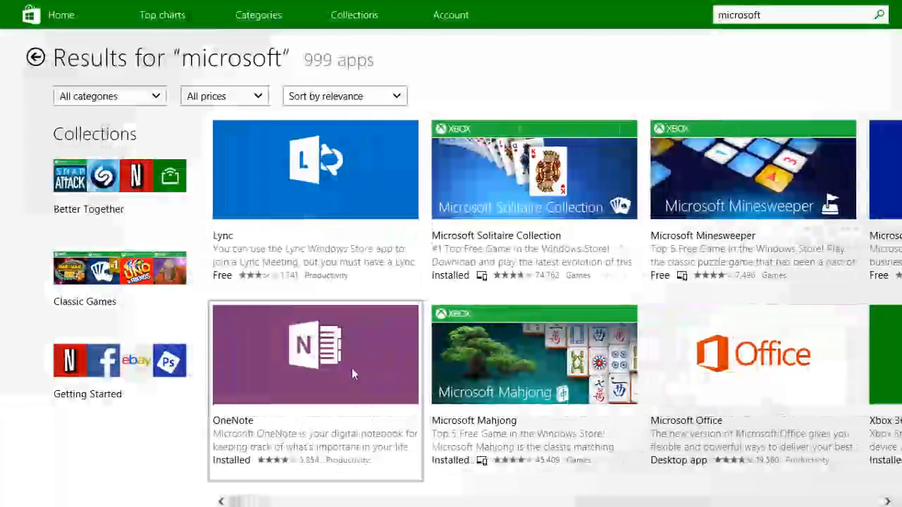
pyautogui.moveTo(687, 470)
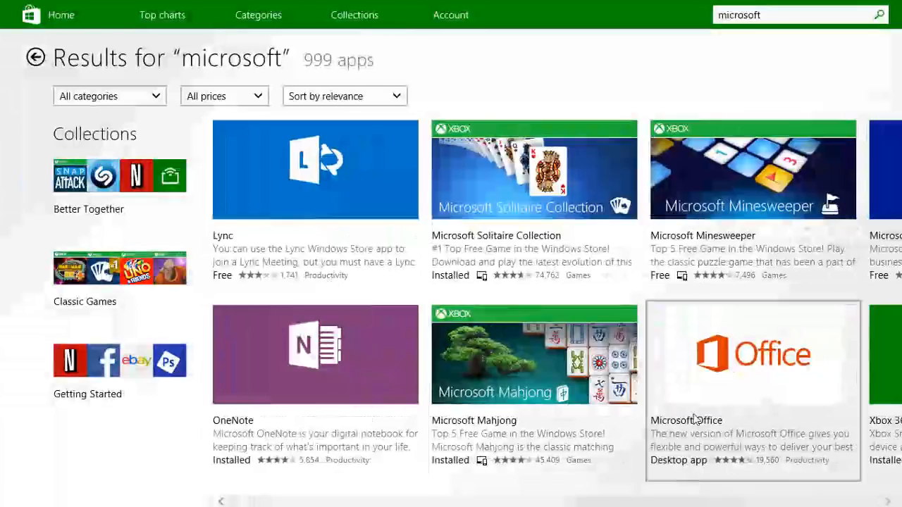
pyautogui.moveTo(713, 404)
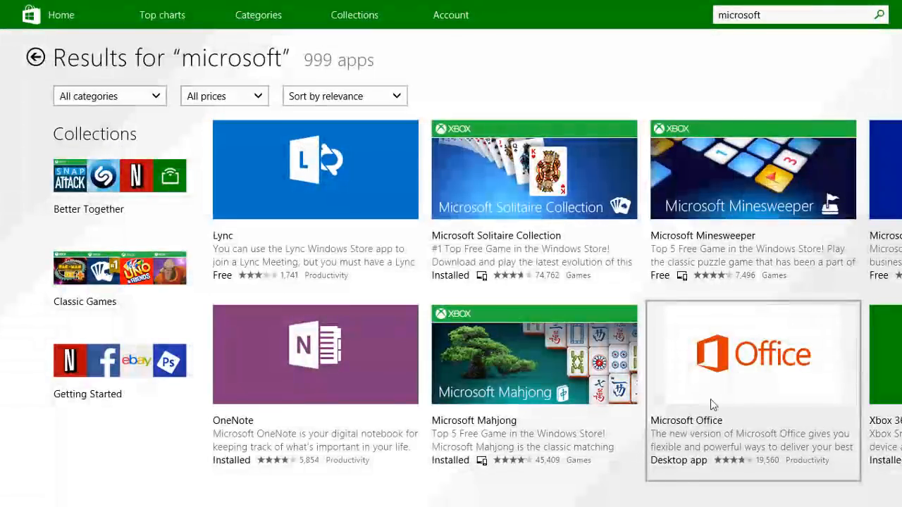
# Step: Open the Microsoft Office Store listing and follow its link to the publisher's website
pyautogui.click(752, 353)
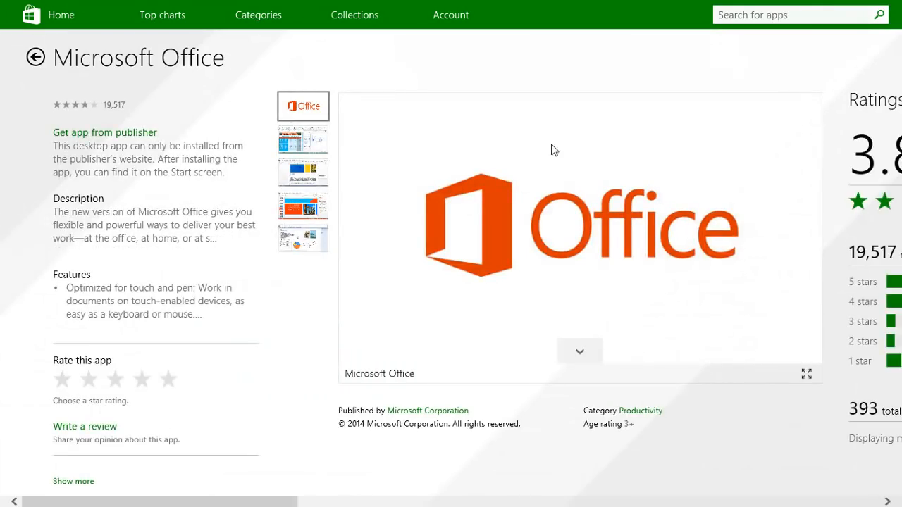
pyautogui.moveTo(493, 362)
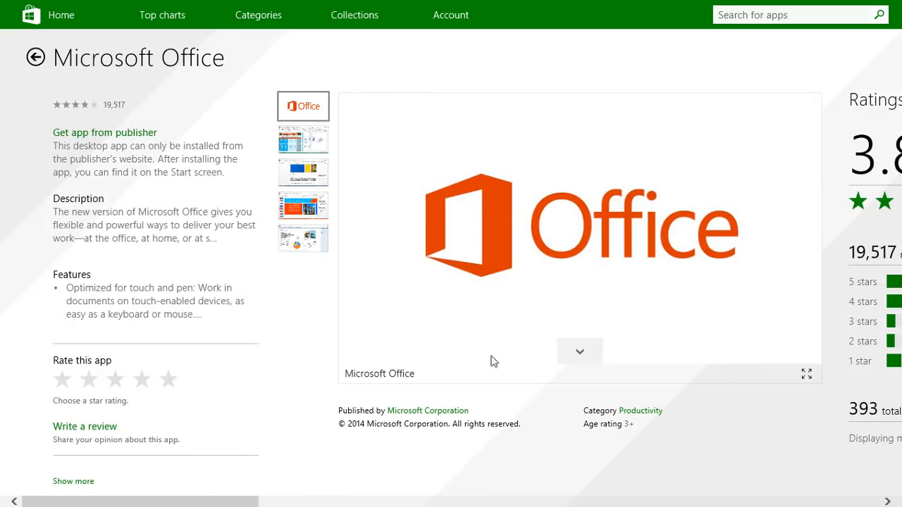
pyautogui.moveTo(383, 136)
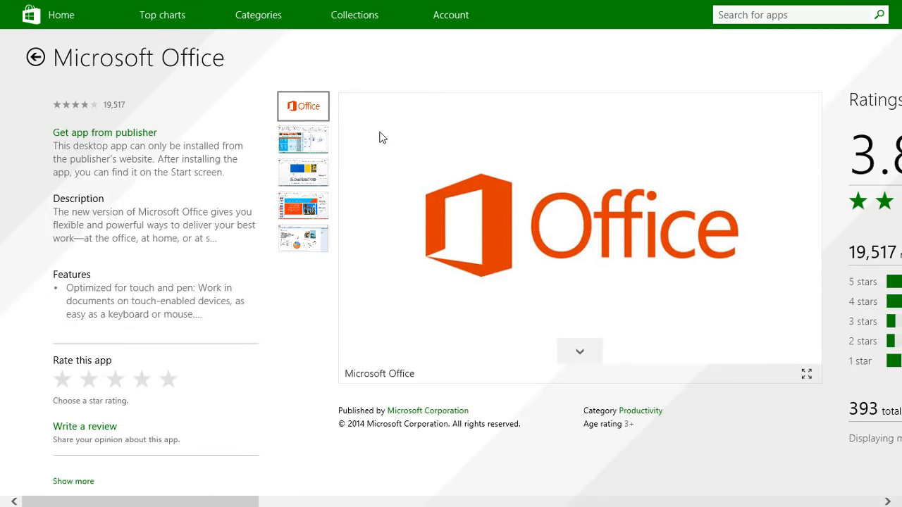
pyautogui.moveTo(114, 141)
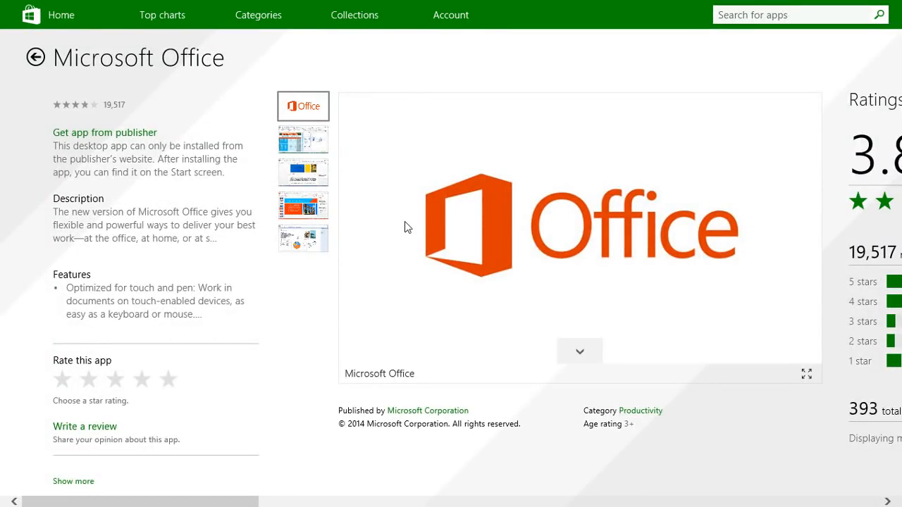
pyautogui.moveTo(140, 153)
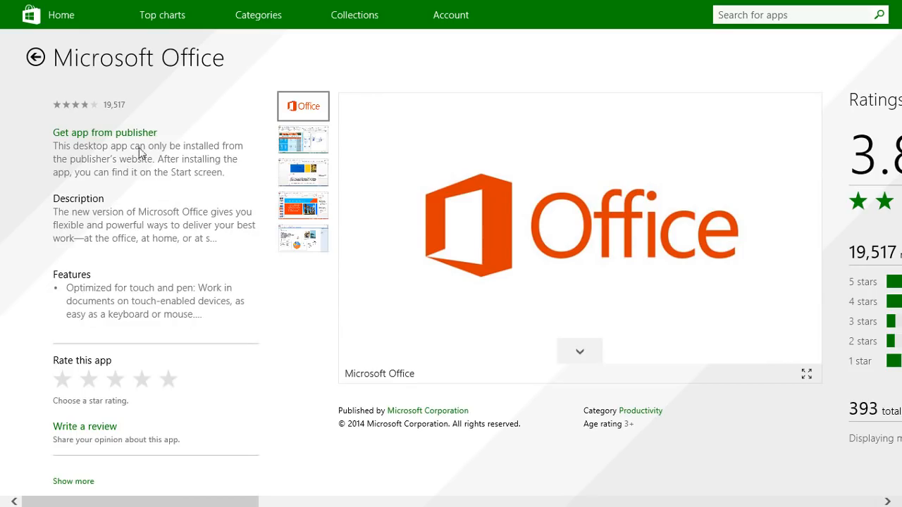
pyautogui.click(104, 132)
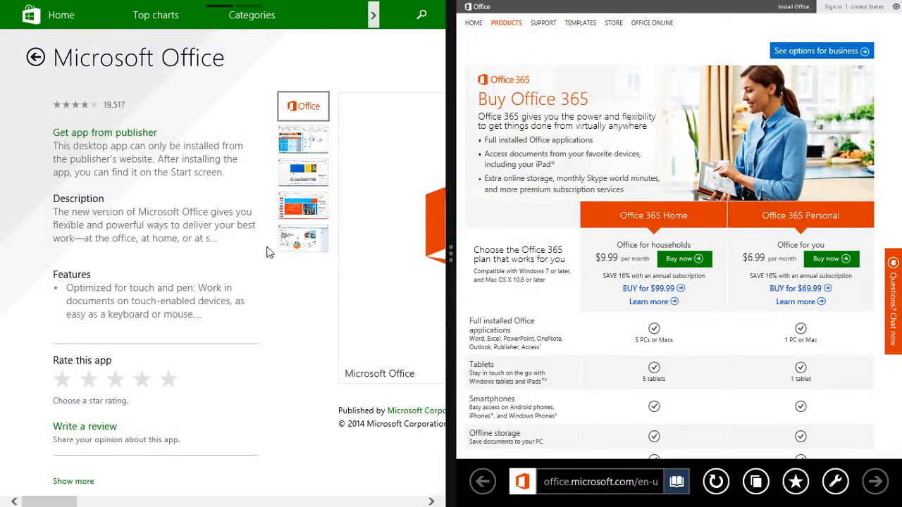
pyautogui.moveTo(701, 184)
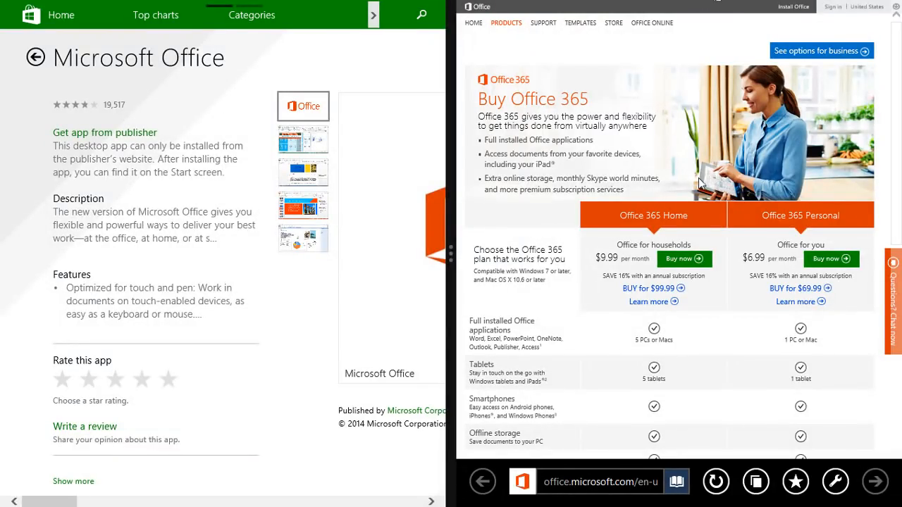
pyautogui.moveTo(747, 347)
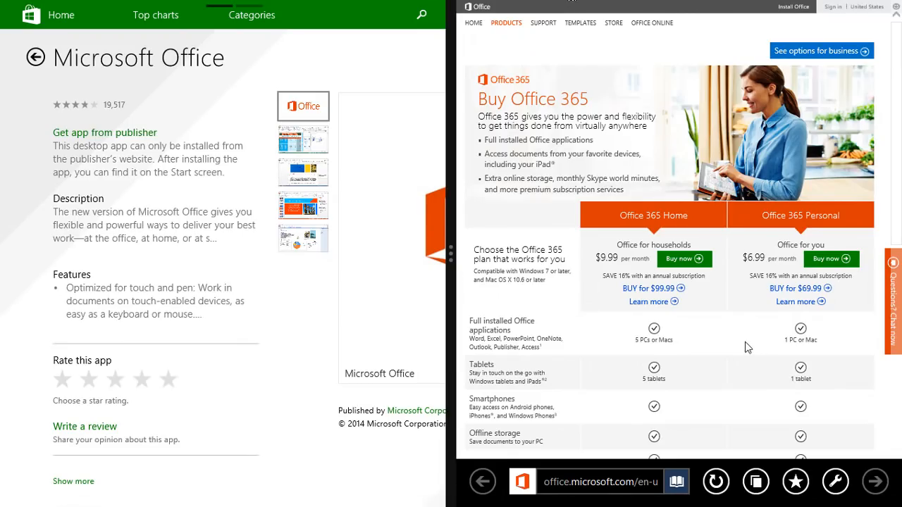
# Step: Scroll office.microsoft.com through the Office 365 plans to the Office 2013 editions
pyautogui.scroll(-3)
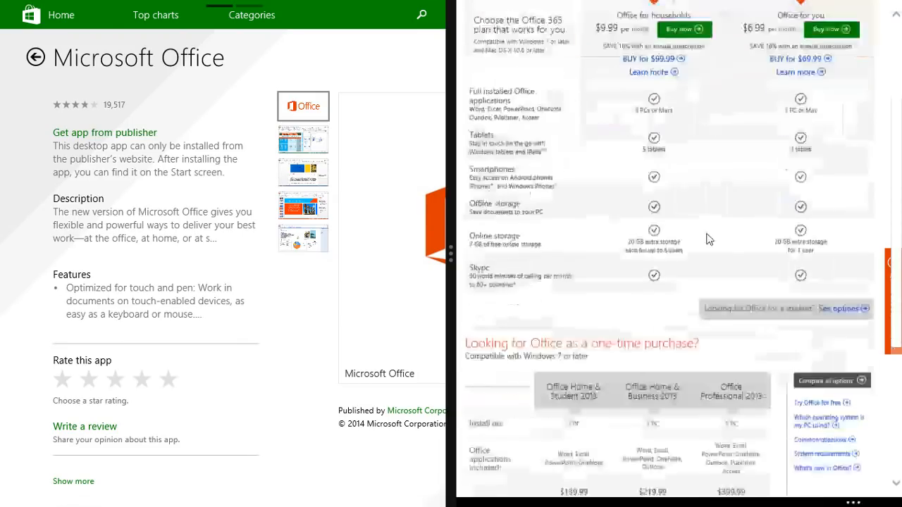
pyautogui.scroll(-3)
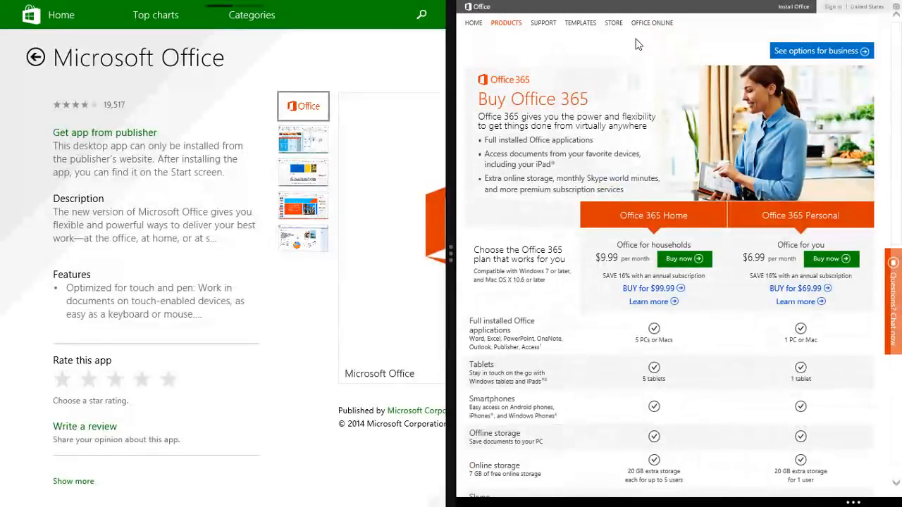
pyautogui.moveTo(629, 35)
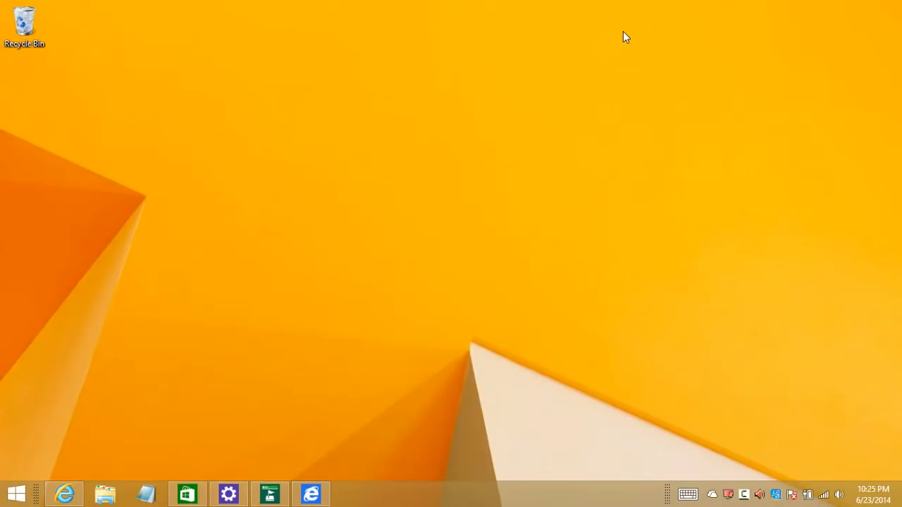
pyautogui.moveTo(203, 340)
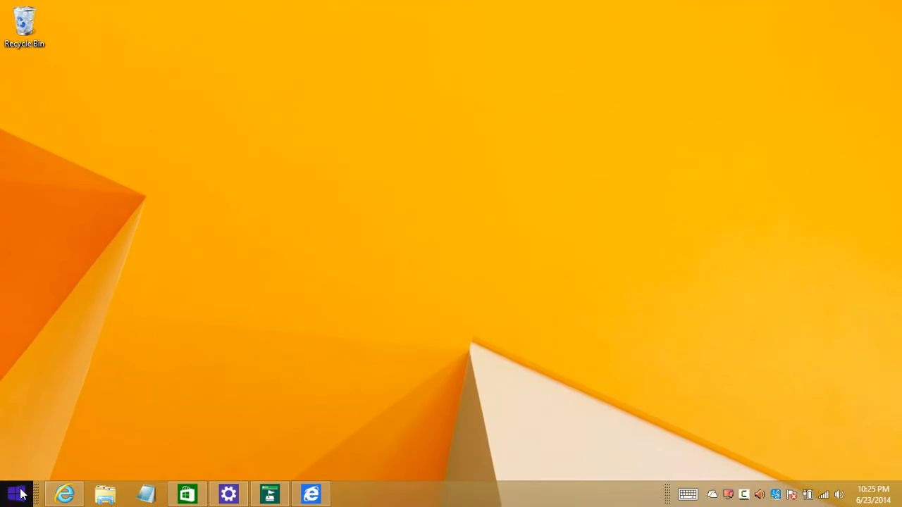
# Step: From the desktop Start button, open Control Panel's Programs and Features list
pyautogui.click(14, 493)
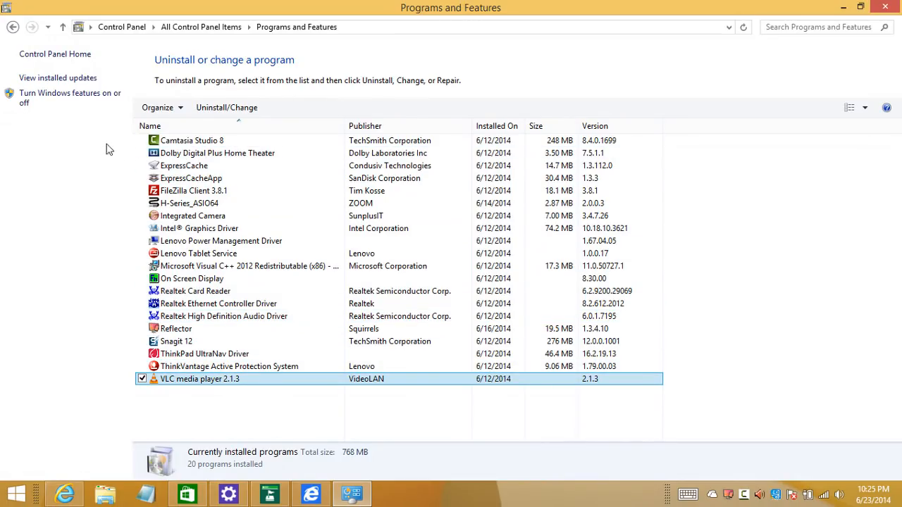
pyautogui.moveTo(128, 155)
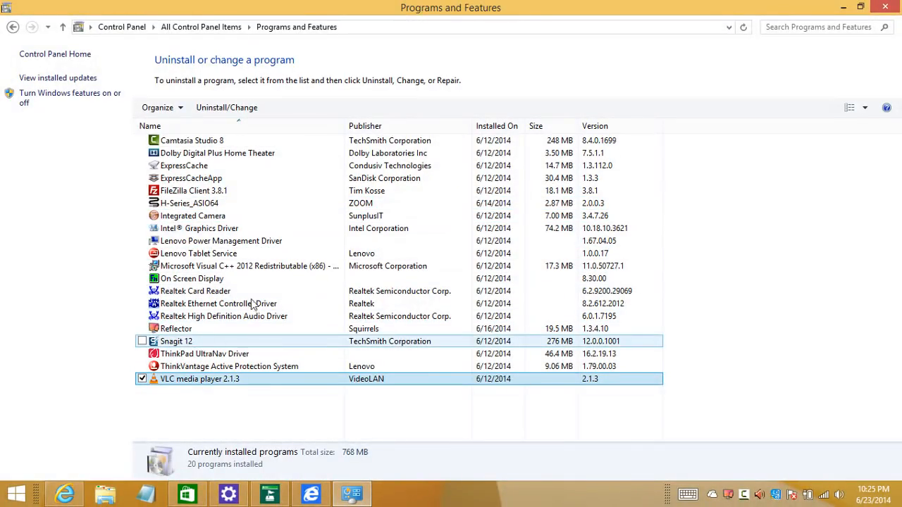
# Step: Bring up and dismiss the program list's context menu, then close Programs and Features
pyautogui.rightClick(258, 192)
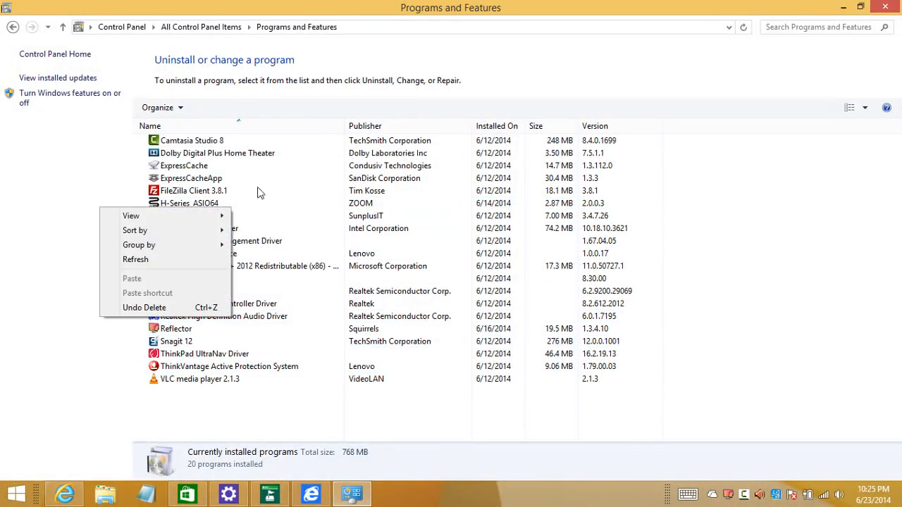
pyautogui.click(193, 190)
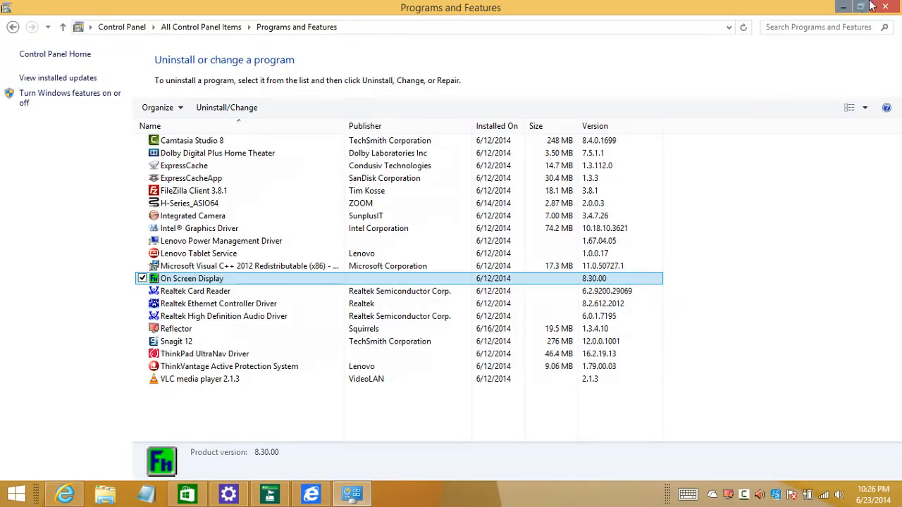
pyautogui.click(886, 7)
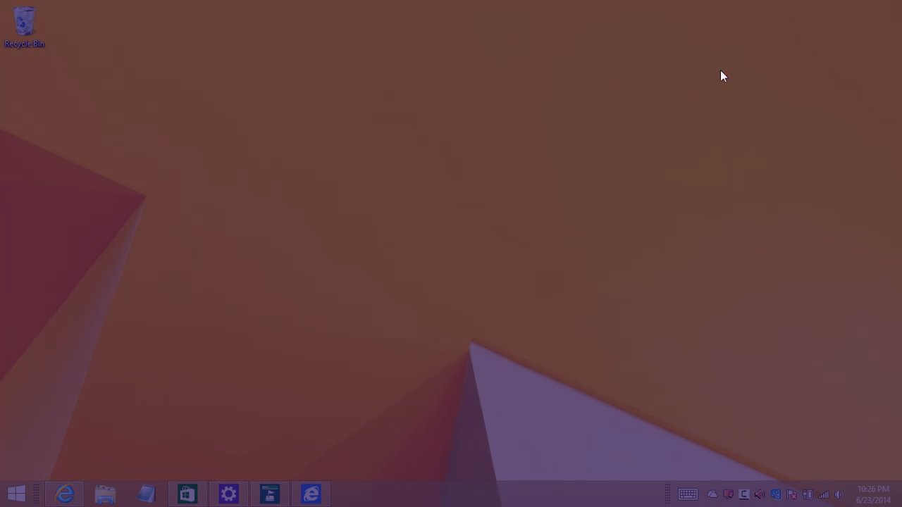
# Step: In Apps by category, show Xbox 360 SmartGlass's Uninstall option, then dismiss it
pyautogui.click(16, 493)
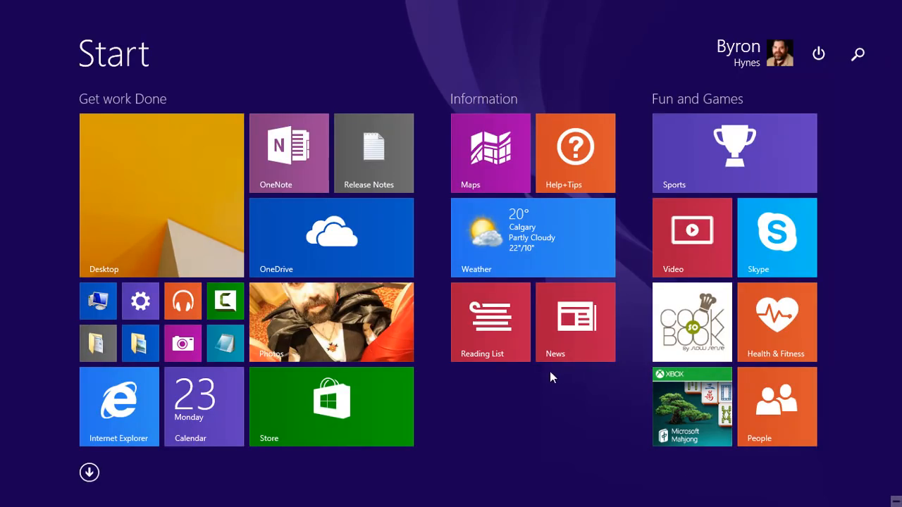
pyautogui.click(89, 472)
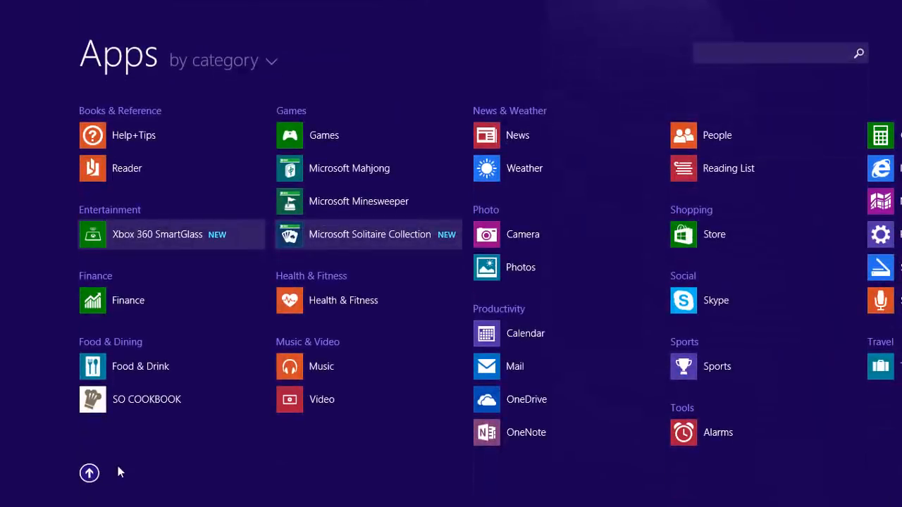
pyautogui.rightClick(157, 234)
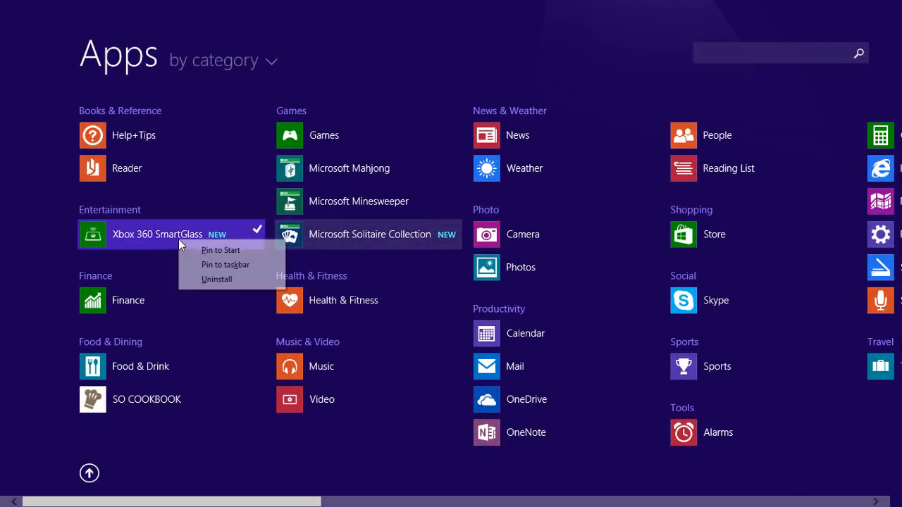
pyautogui.moveTo(215, 279)
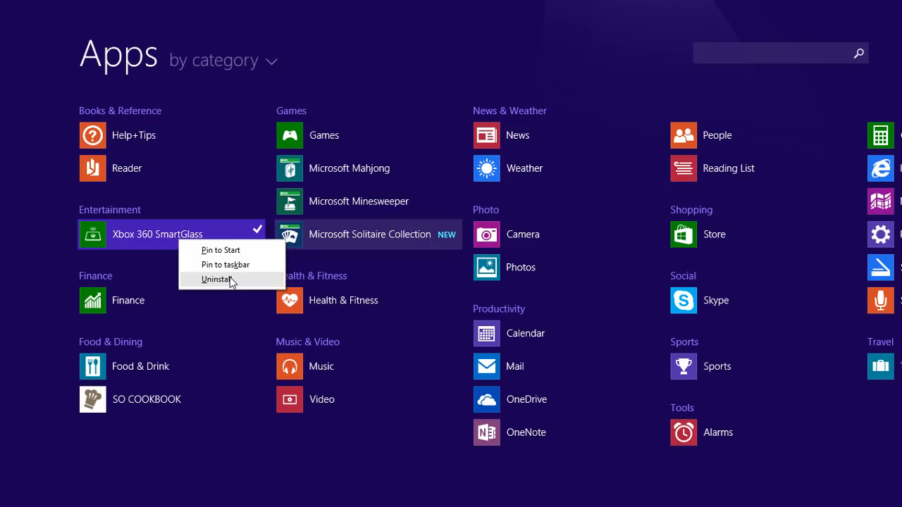
pyautogui.moveTo(243, 252)
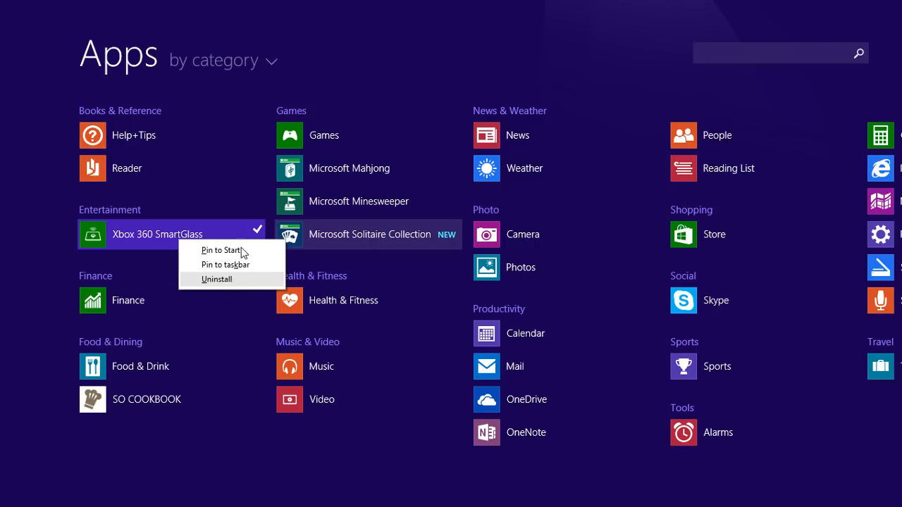
pyautogui.moveTo(247, 294)
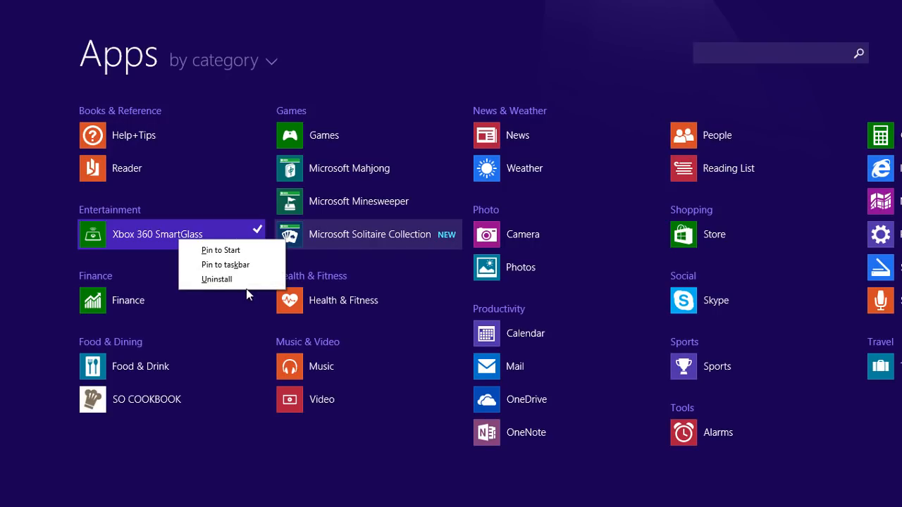
pyautogui.click(404, 38)
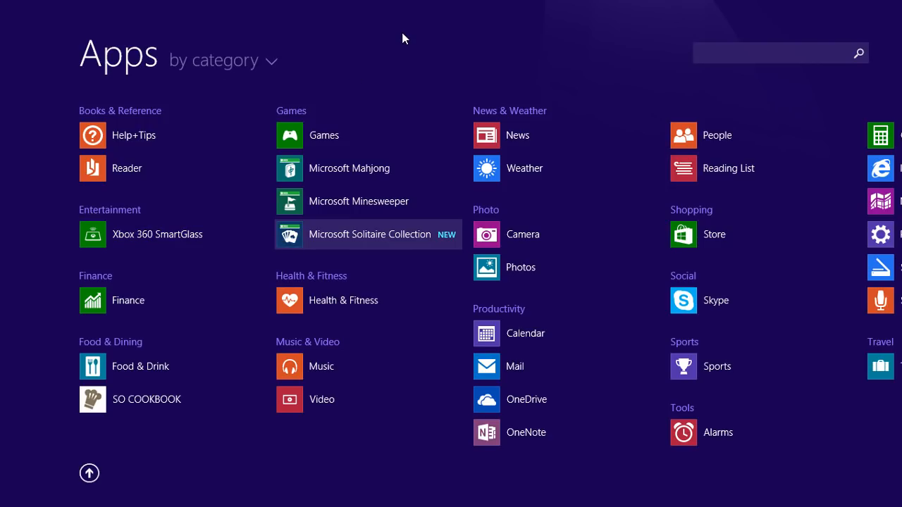